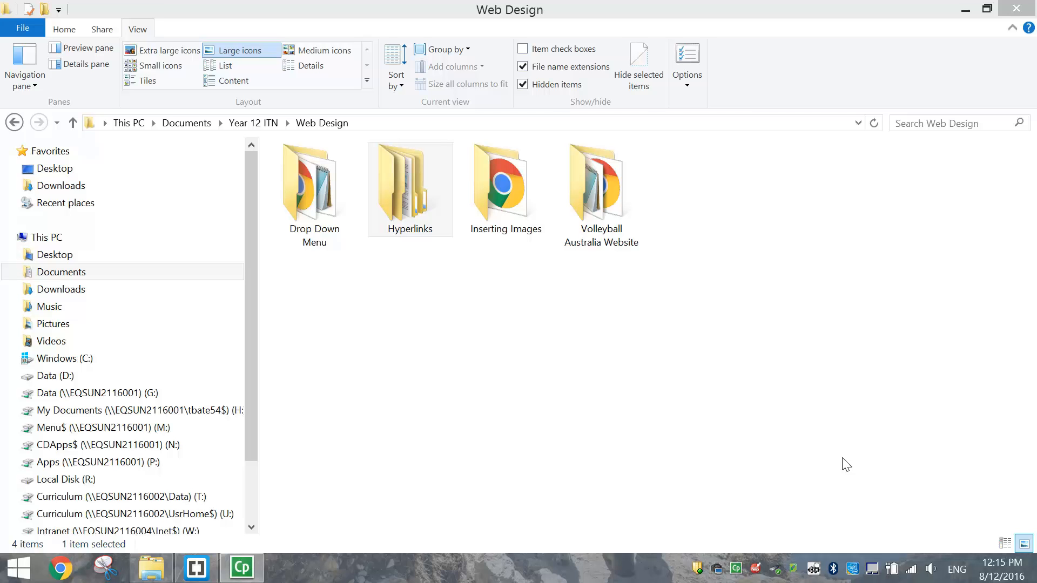
pyautogui.moveTo(852, 476)
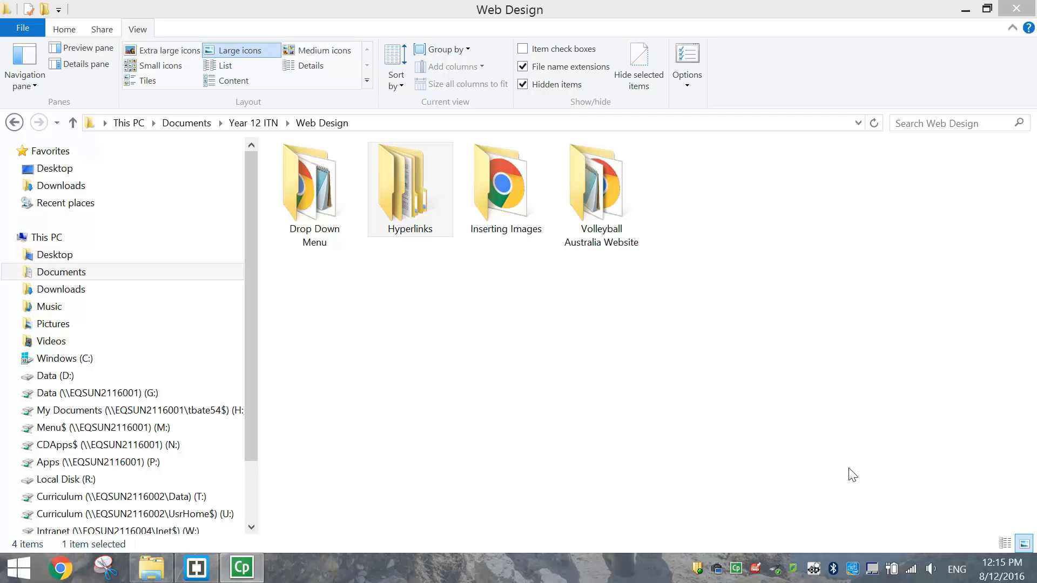
pyautogui.moveTo(826, 480)
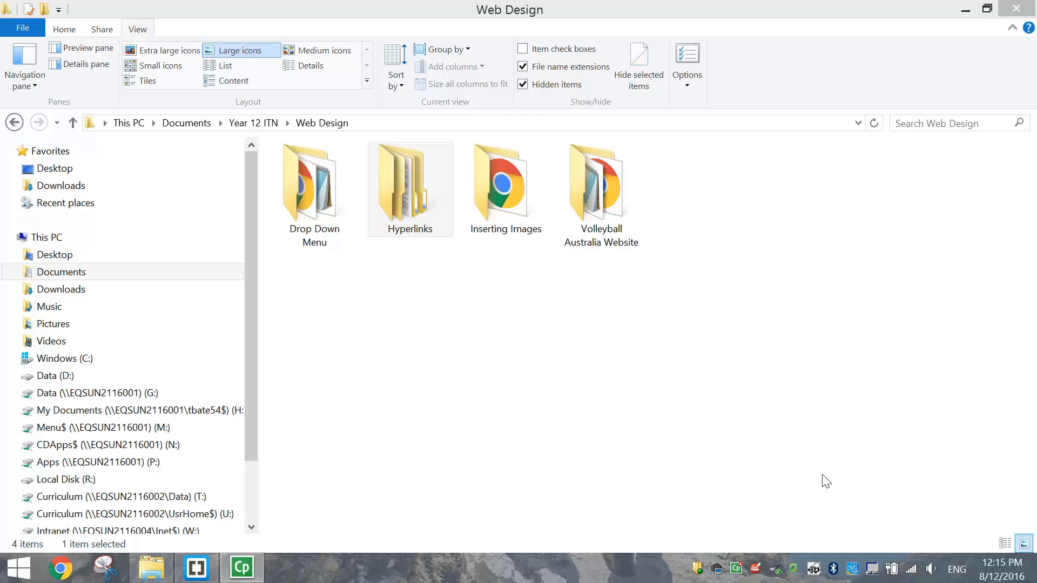
# Step: Browse into Hyperlinks > Images in File Explorer and select google.png
pyautogui.click(394, 175)
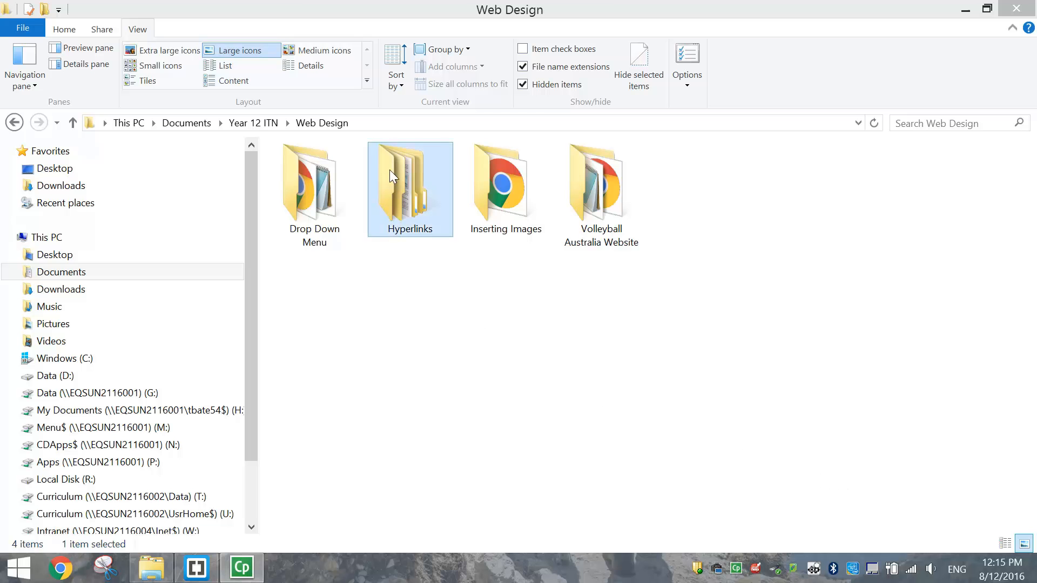
pyautogui.moveTo(402, 189)
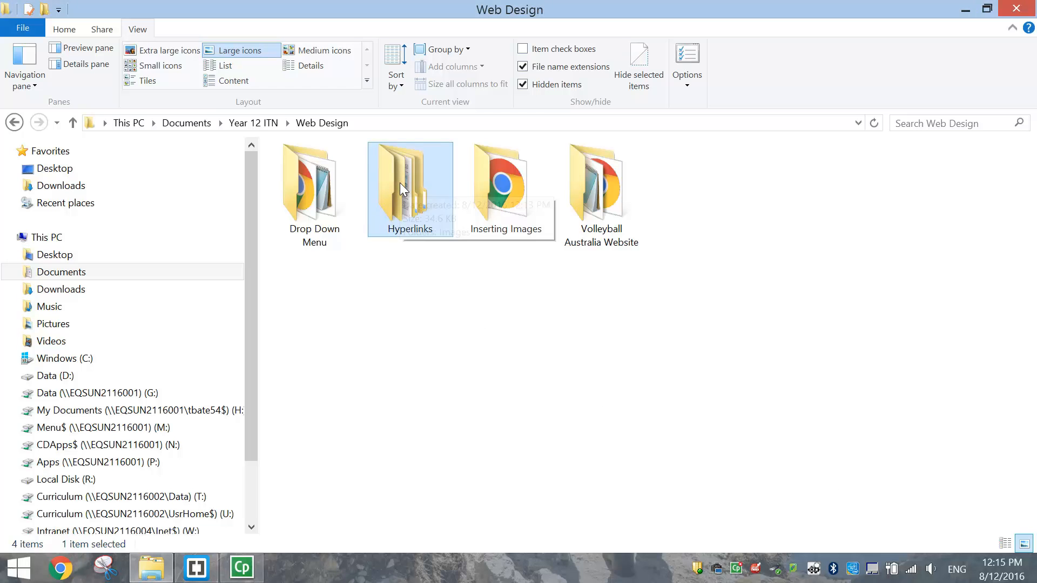
pyautogui.doubleClick(408, 184)
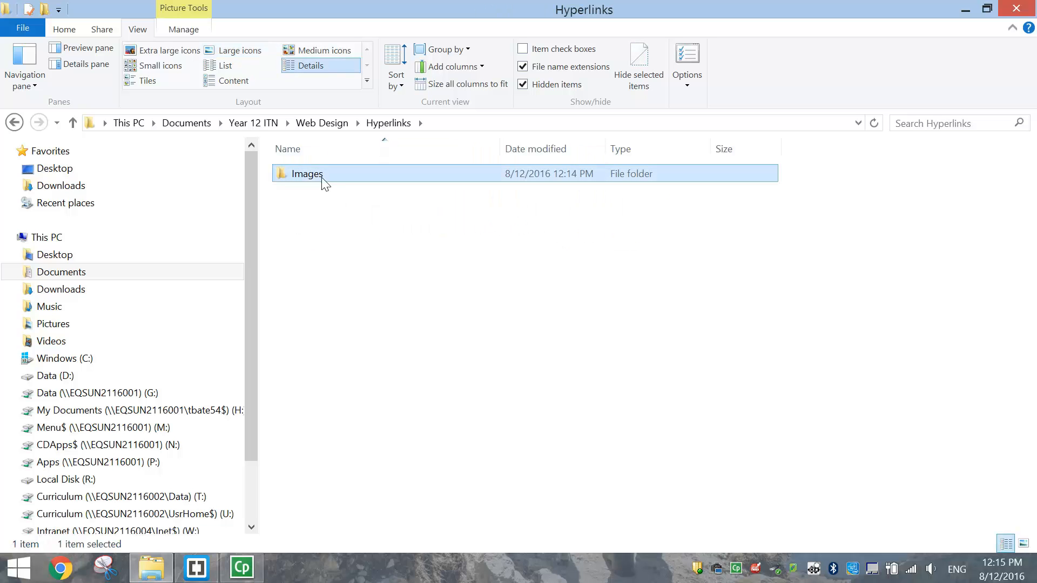
pyautogui.moveTo(316, 179)
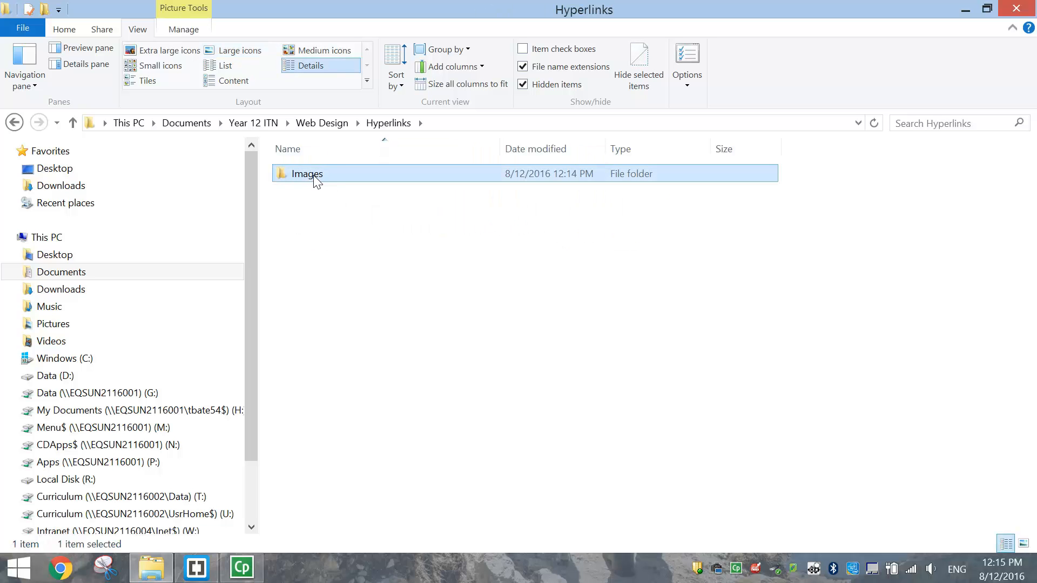
pyautogui.doubleClick(307, 172)
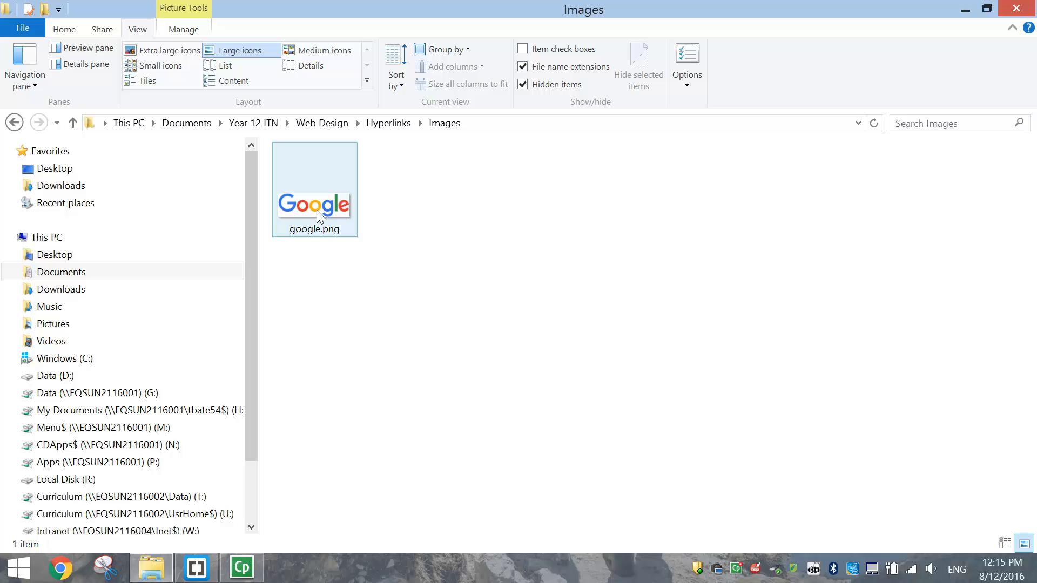
pyautogui.click(315, 194)
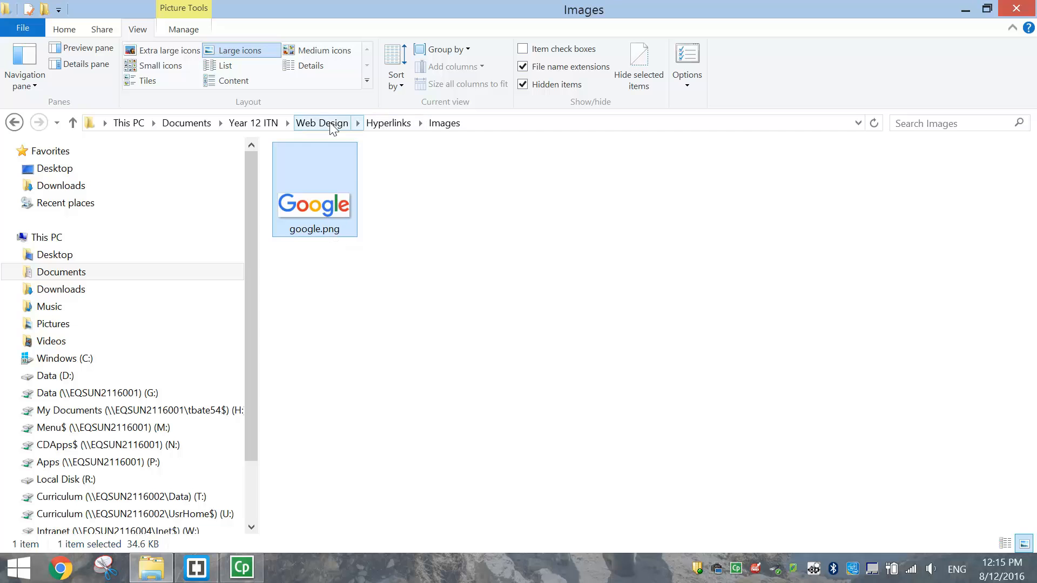
# Step: Start a new untitled file in Brackets and begin saving it under a name
pyautogui.click(197, 568)
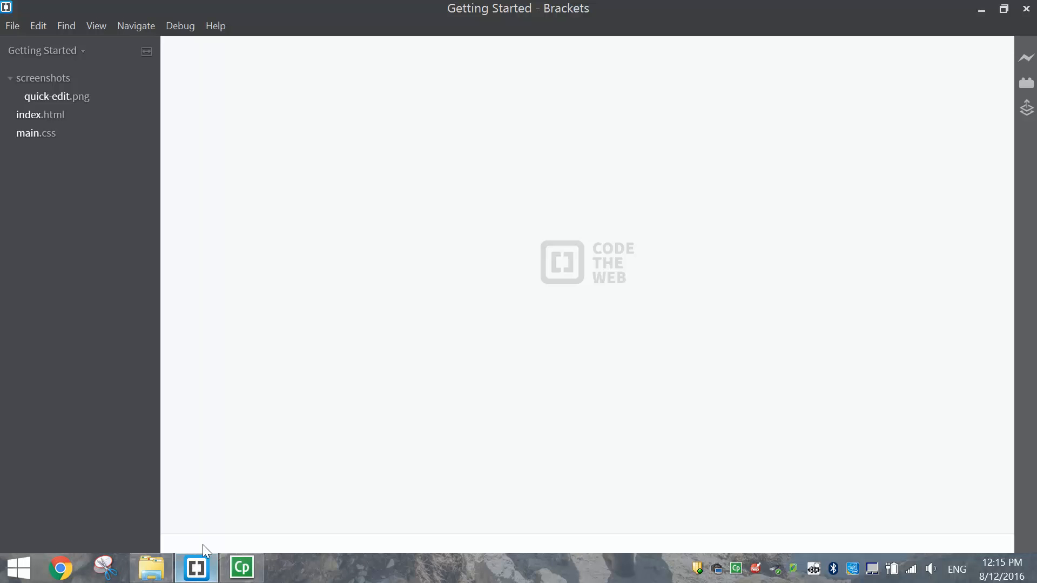
pyautogui.click(16, 26)
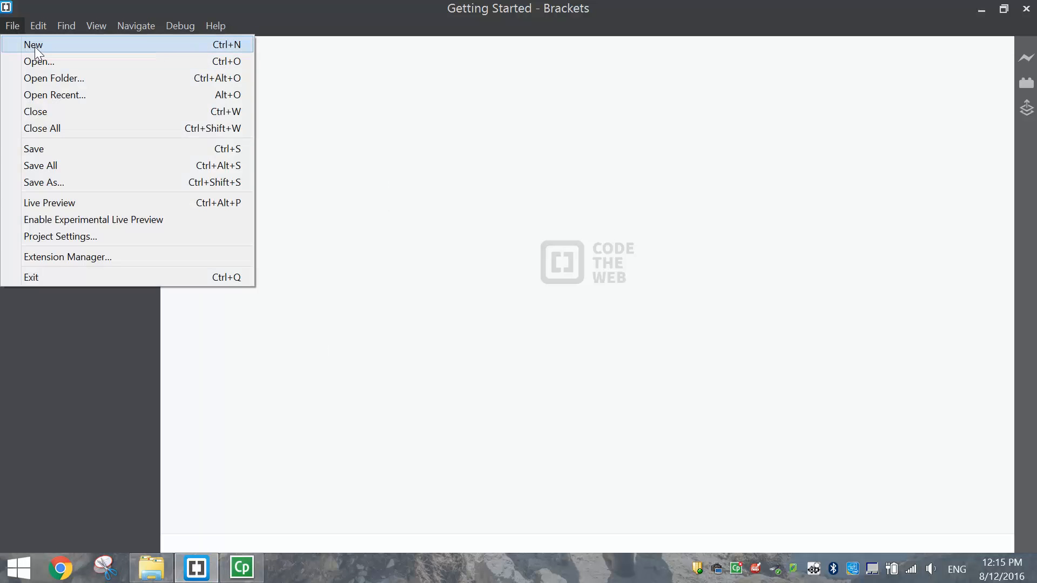
pyautogui.click(32, 44)
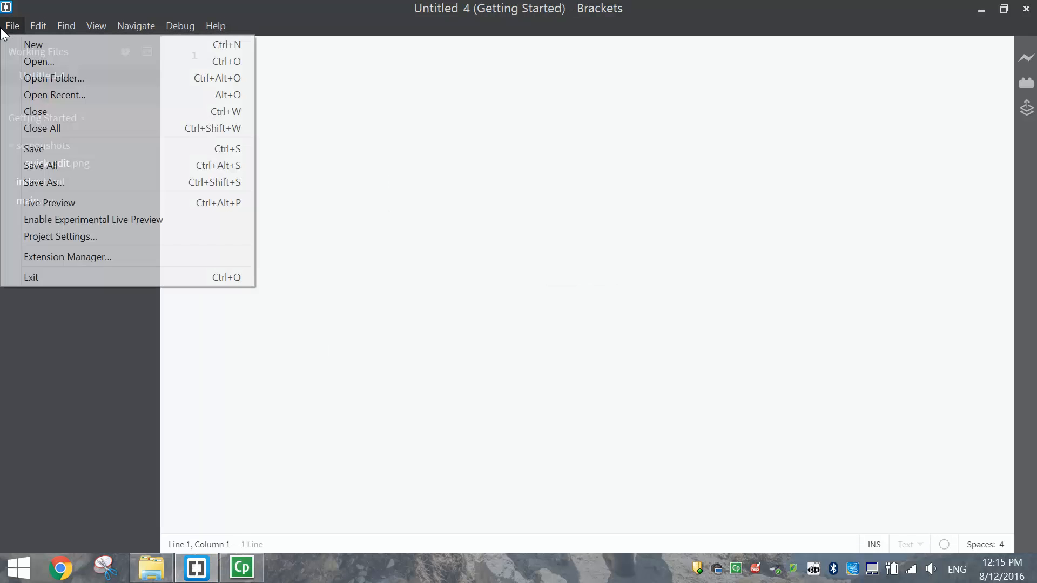
pyautogui.click(43, 181)
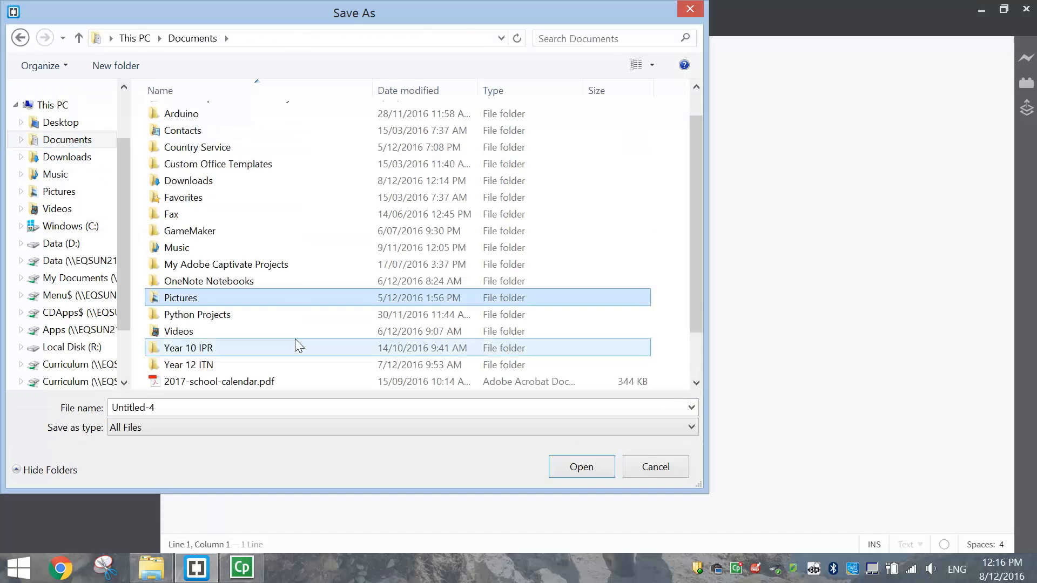
# Step: Save the file as hyperlinks.html in Year 12 ITN/Web Design/Hyperlinks
pyautogui.doubleClick(188, 365)
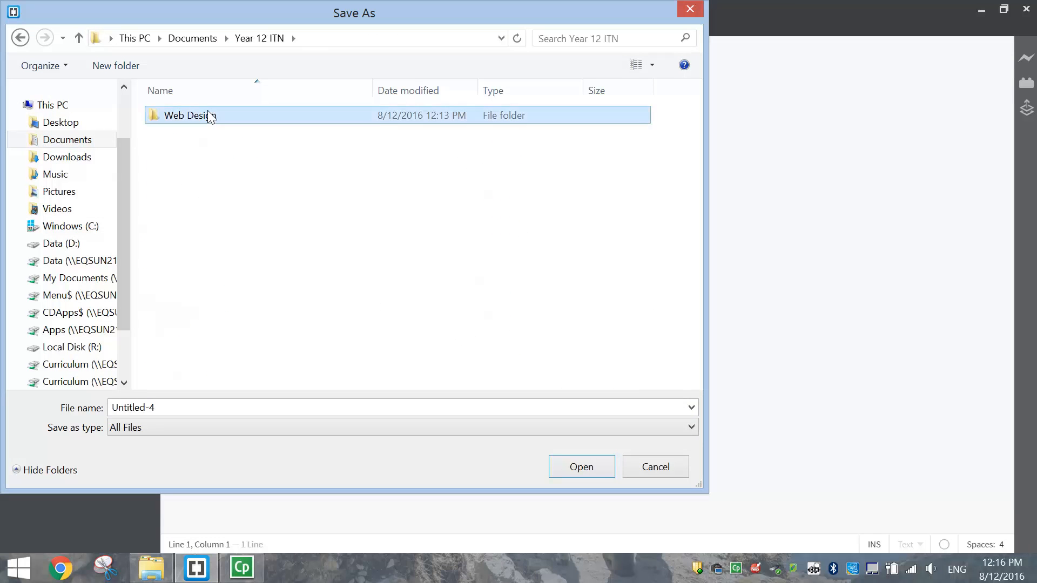
pyautogui.doubleClick(184, 115)
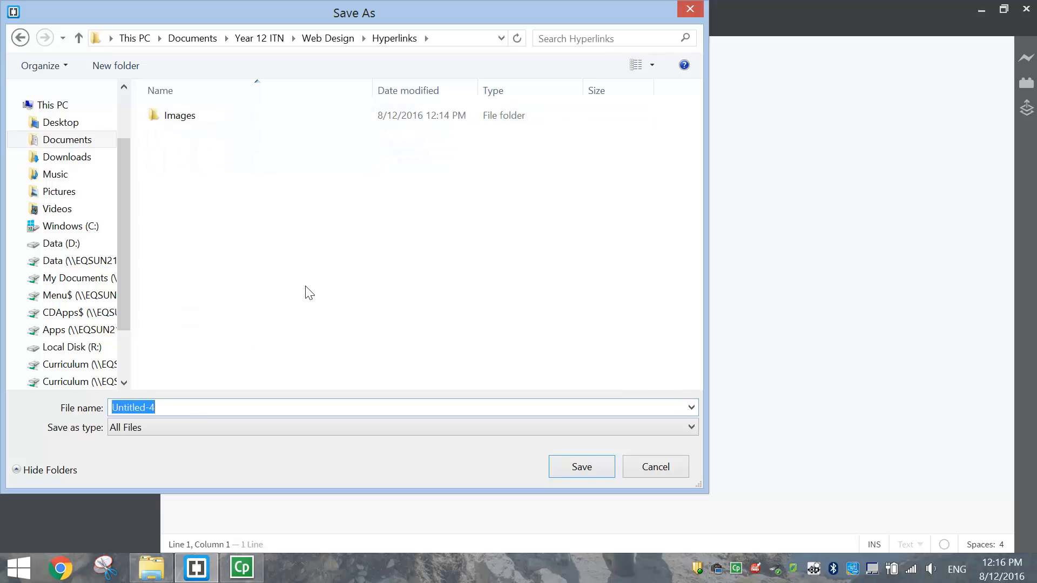
pyautogui.write('hyperlinks.ht')
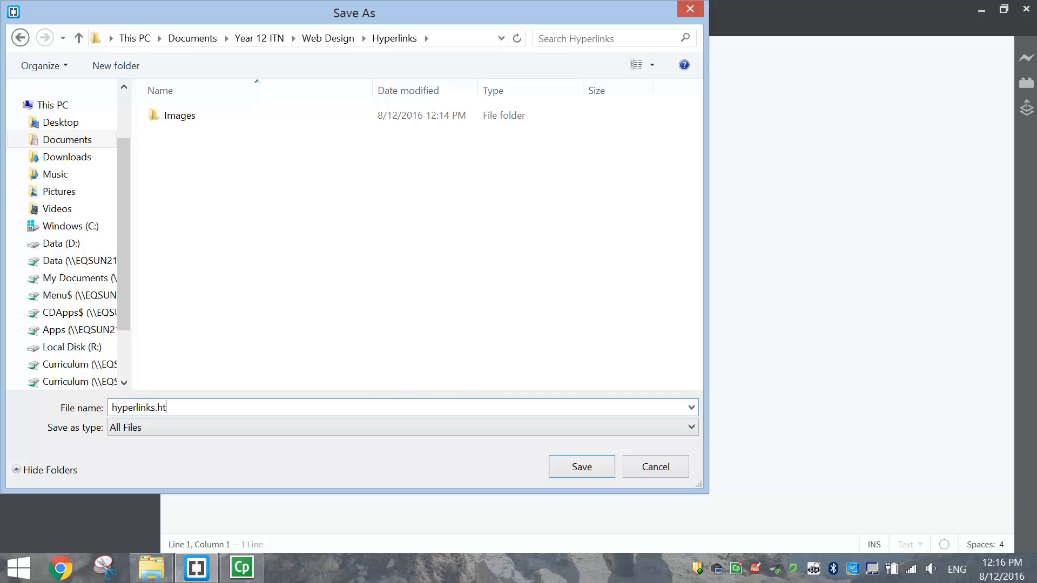
pyautogui.click(581, 466)
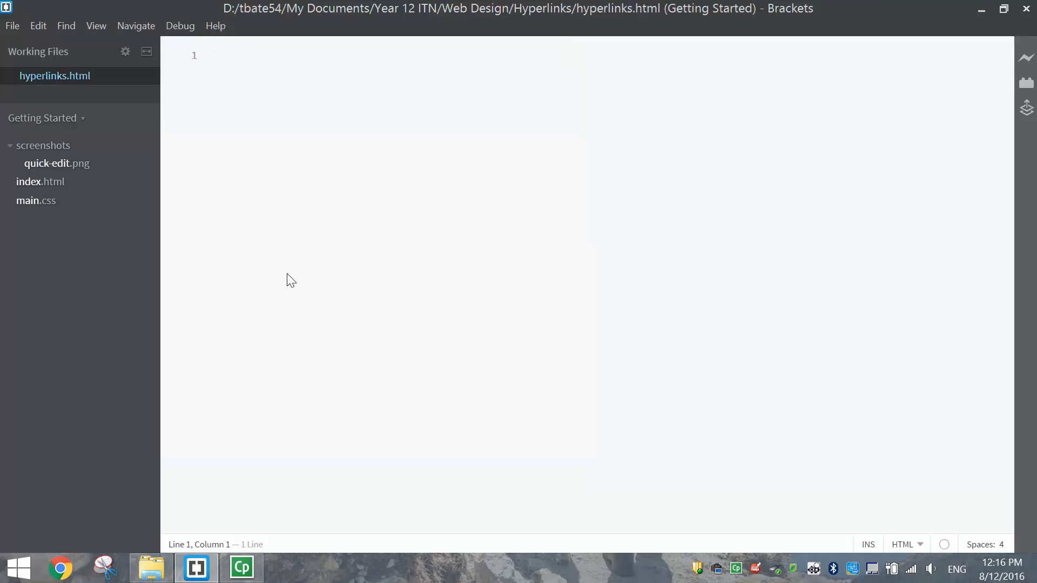
# Step: Write the <!DOCTYPE html> declaration and the opening <html> tag
pyautogui.write('<')
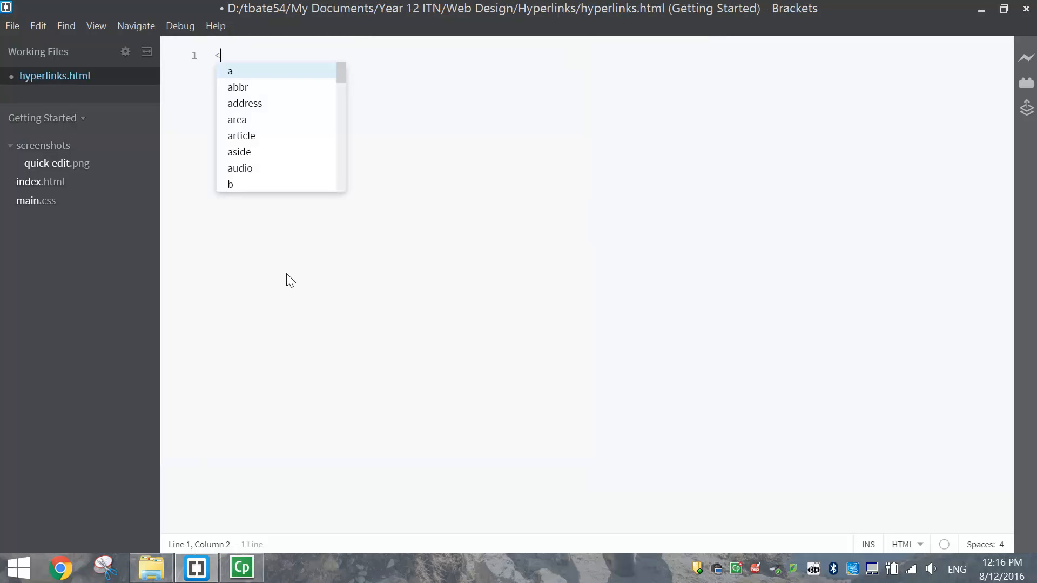
pyautogui.write('!')
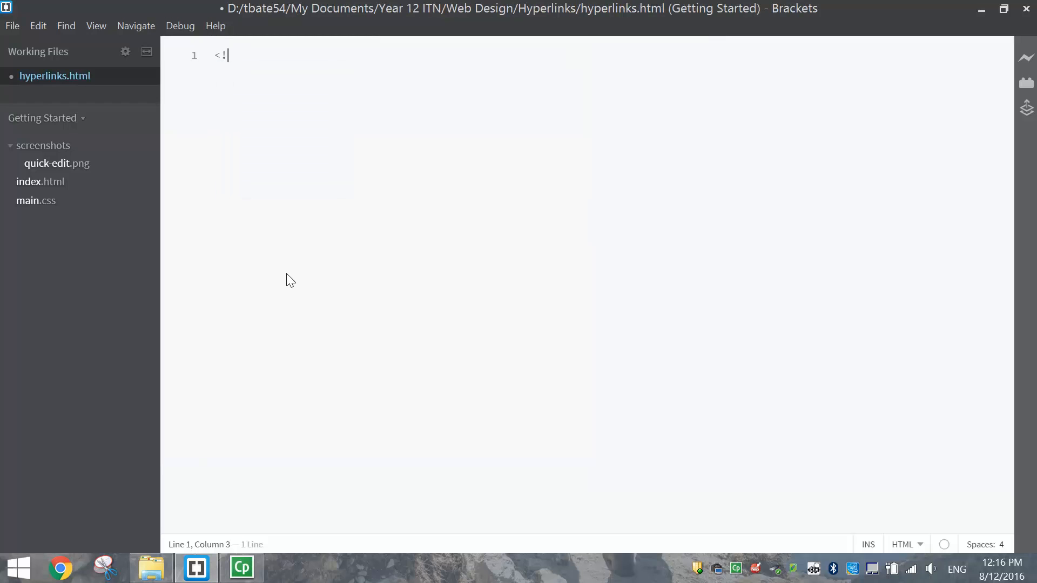
pyautogui.write('DOCTYPE html>')
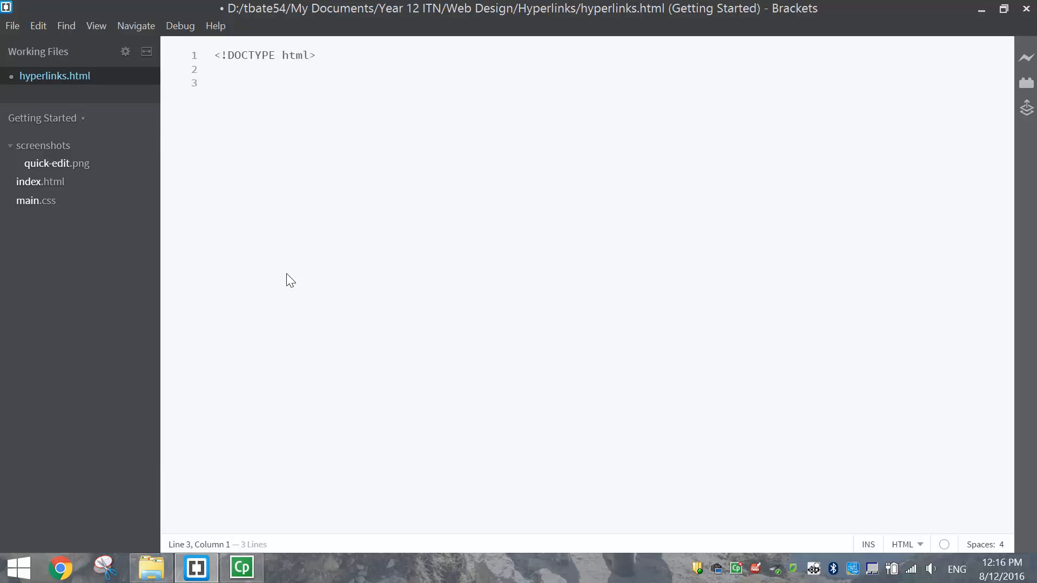
pyautogui.write('<html>')
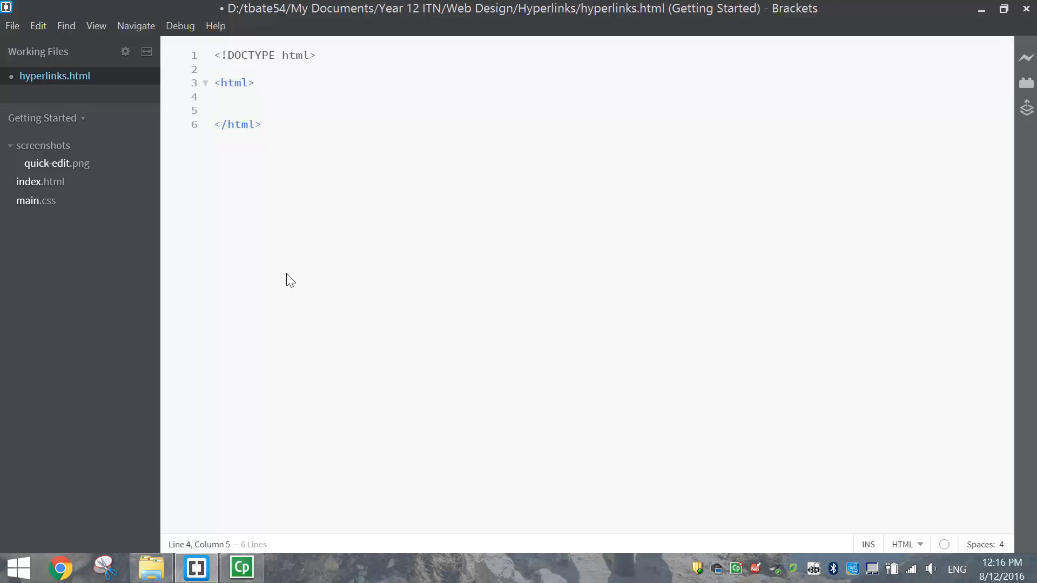
# Step: Add a <head> with <title>Hyperlinks</title> and an empty, spaced-out <body>
pyautogui.write('<head>')
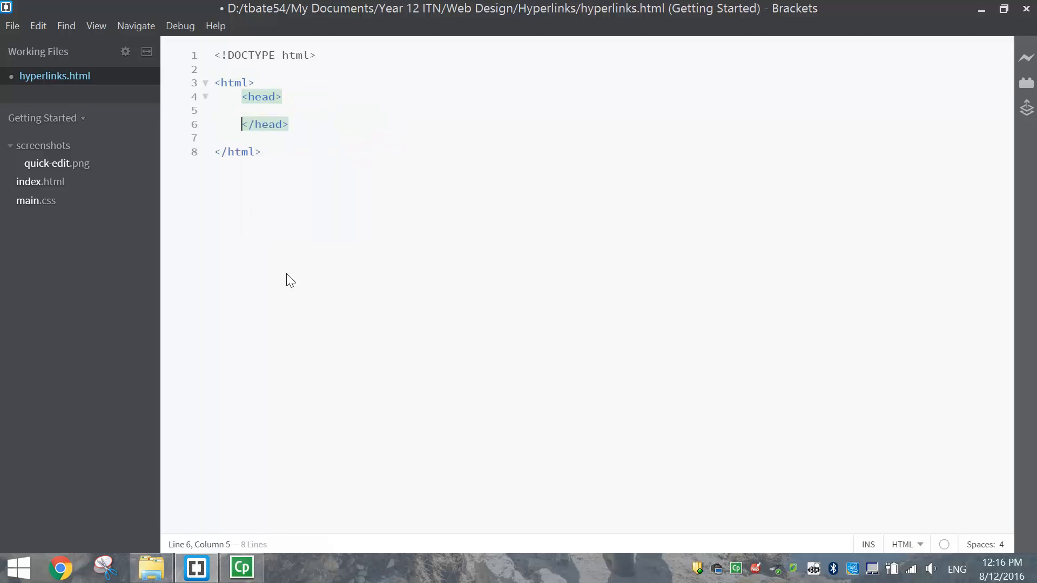
pyautogui.write('<title></title>')
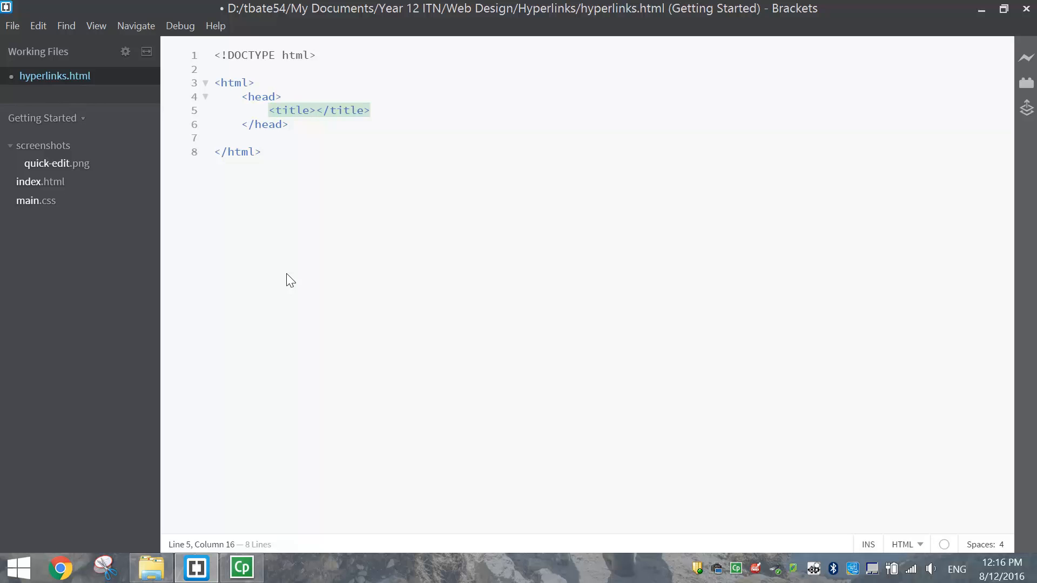
pyautogui.write('Hyperlinks')
pyautogui.write('<body></body>')
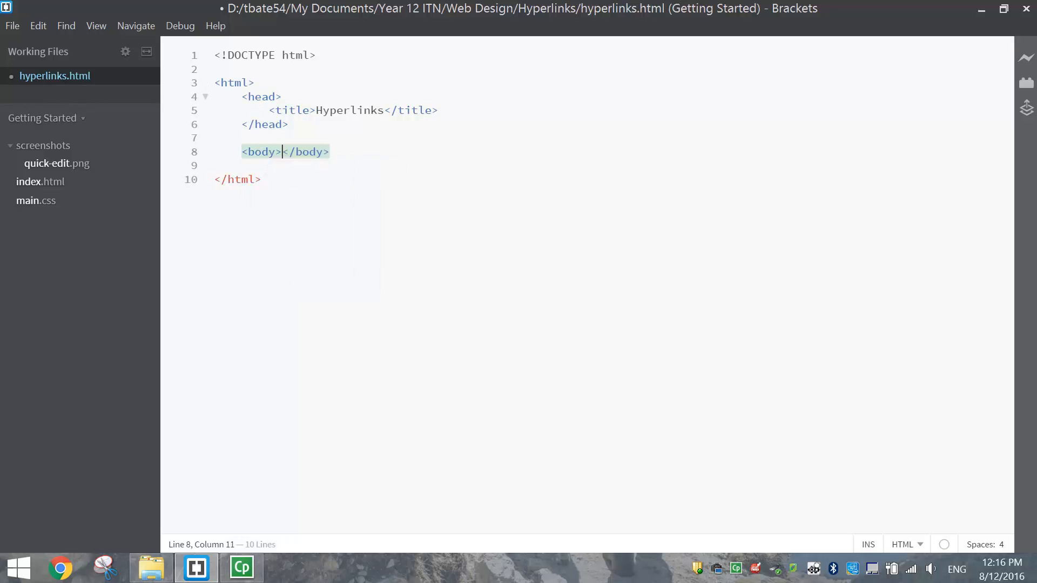
pyautogui.press('Enter')
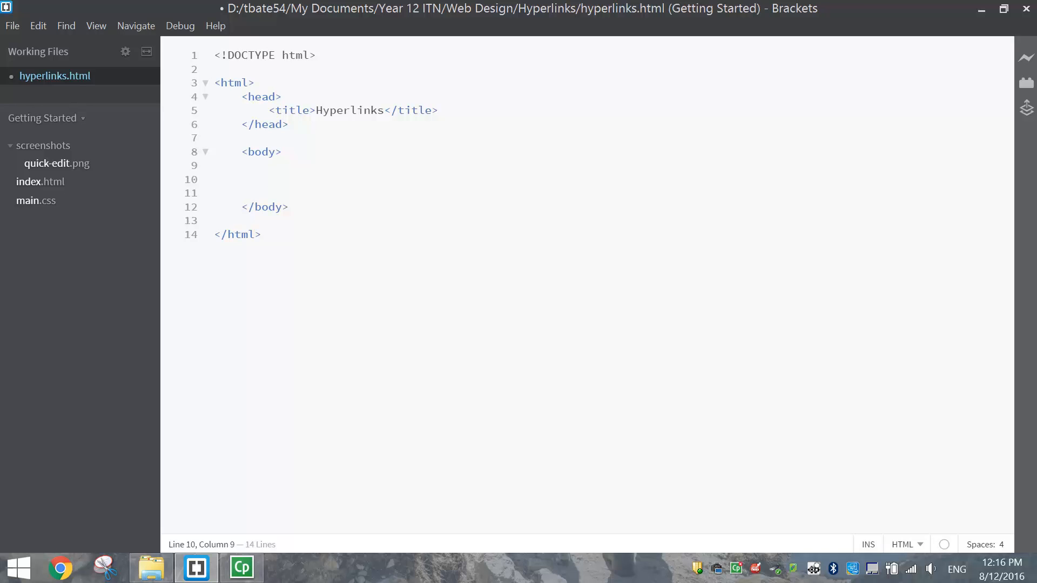
# Step: Write the sentence 'Click here to go to Google.' in the page body
pyautogui.write('Cl')
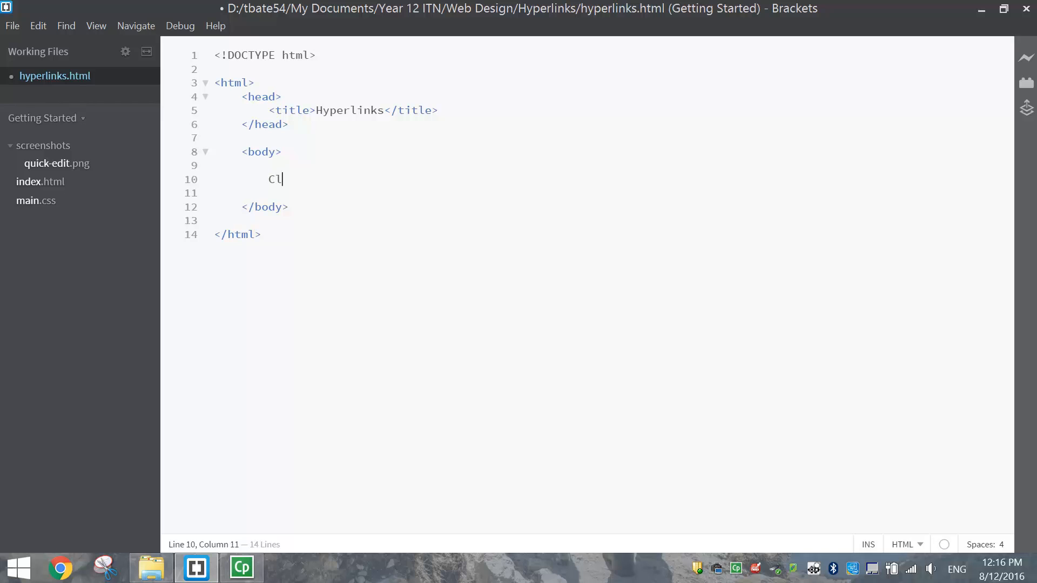
pyautogui.write('ick here to go to')
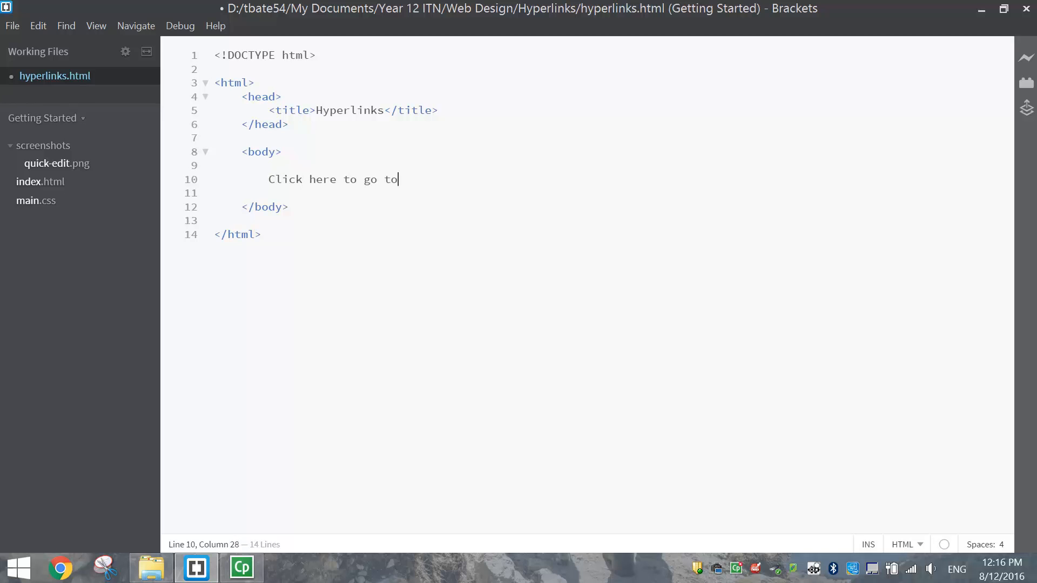
pyautogui.write('Google')
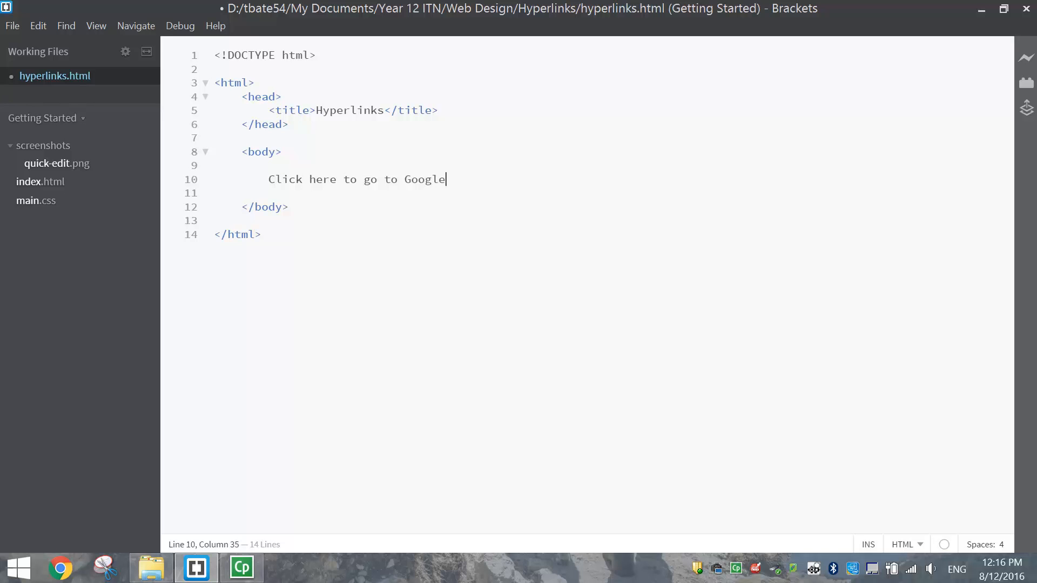
pyautogui.write('.')
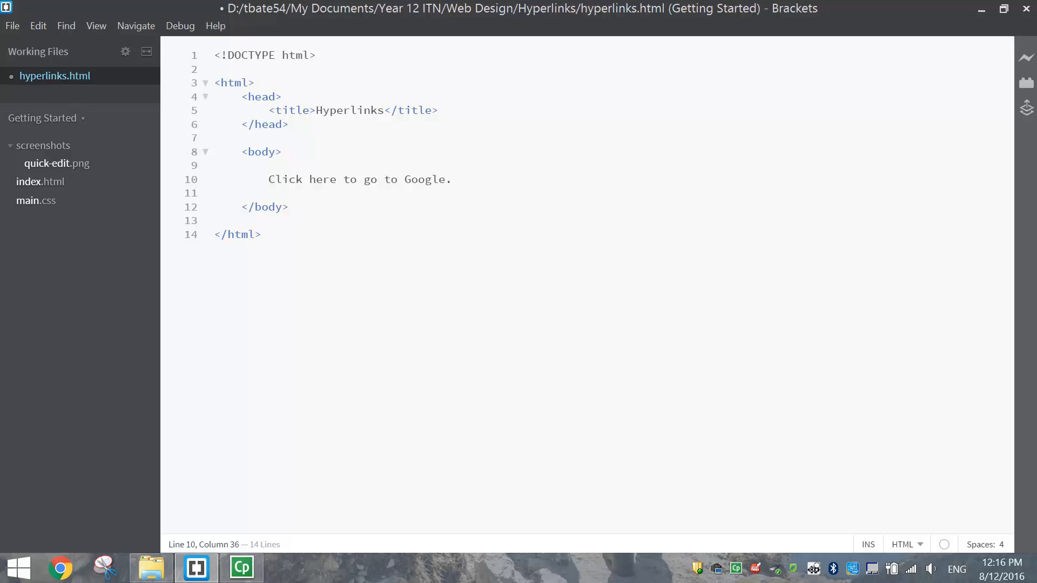
# Step: Select the sentence on line 10 and launch a live preview of the page
pyautogui.moveTo(267, 180); pyautogui.dragTo(451, 180)
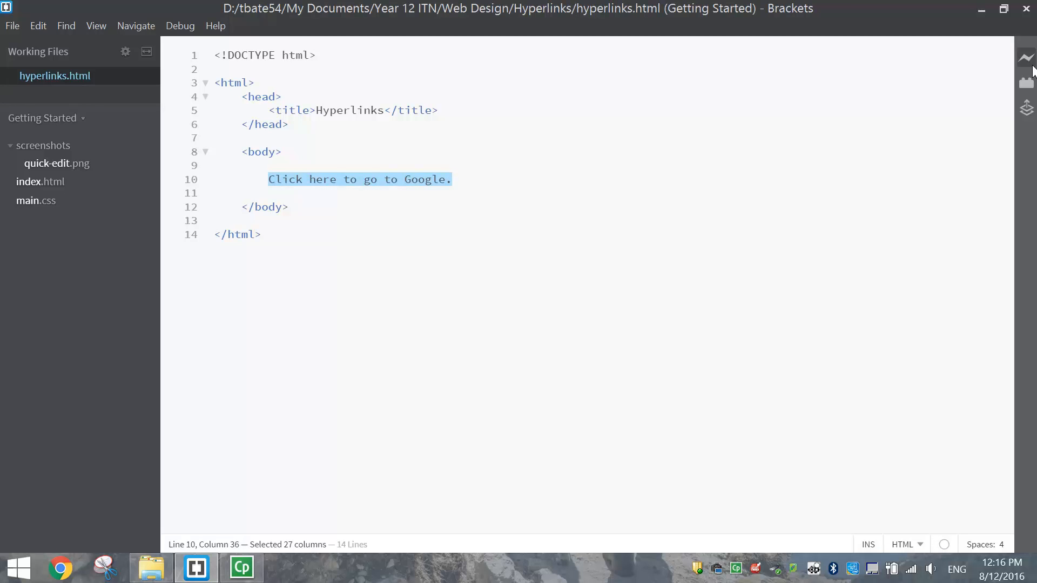
pyautogui.click(1026, 57)
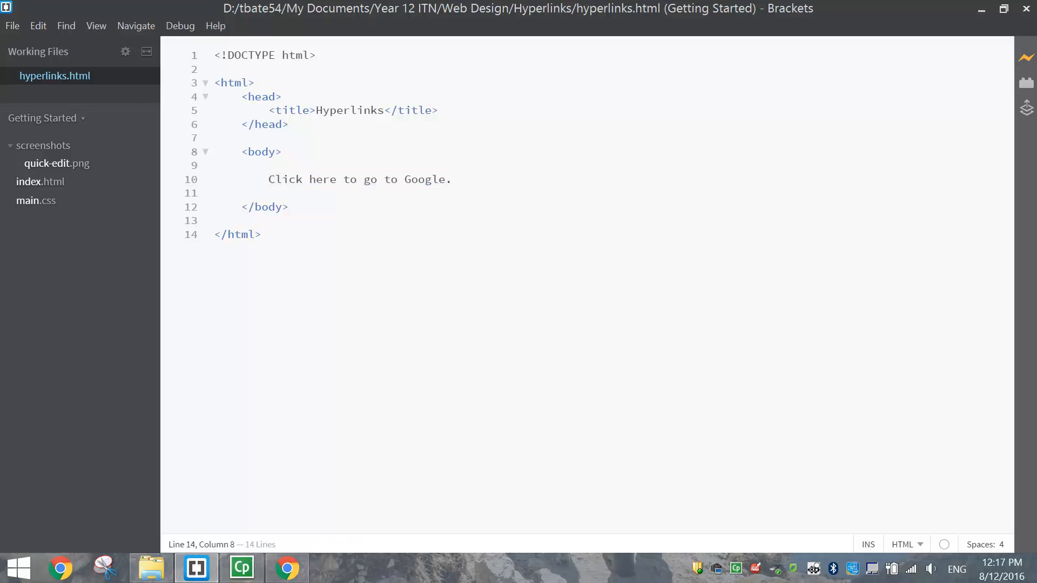
pyautogui.click(267, 179)
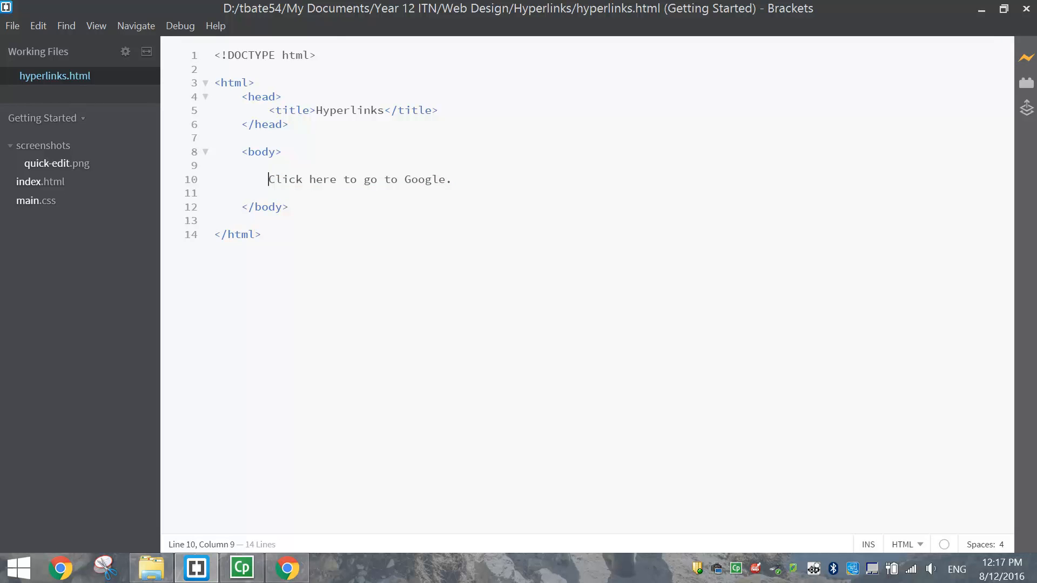
pyautogui.write('<a hre')
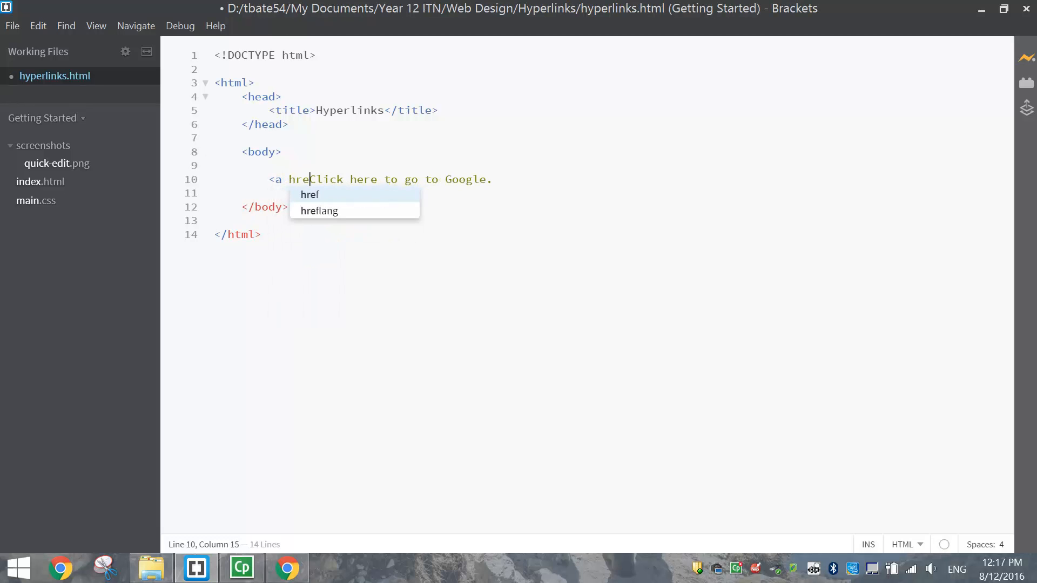
pyautogui.write('f="')
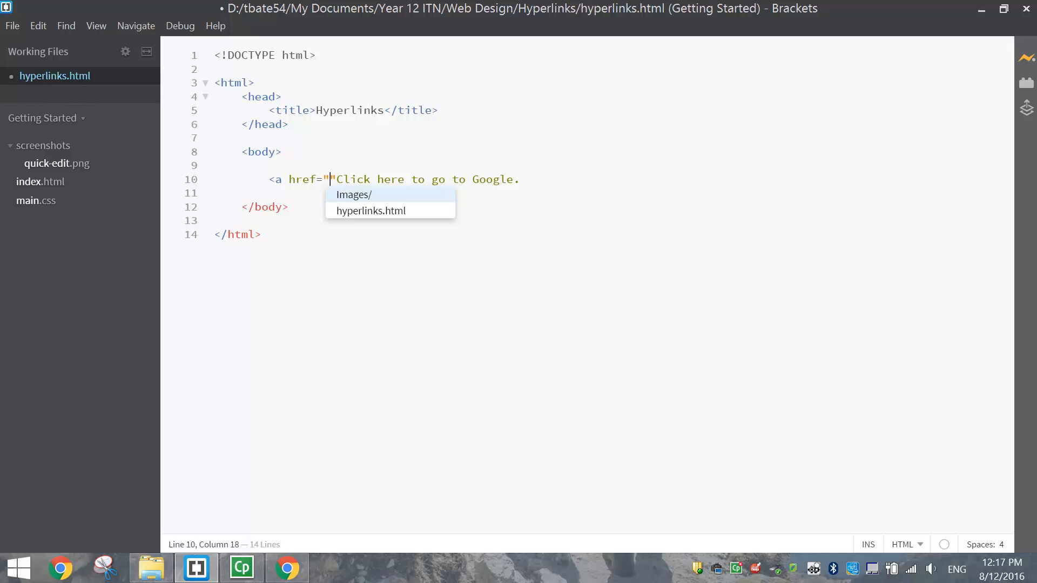
pyautogui.write('http')
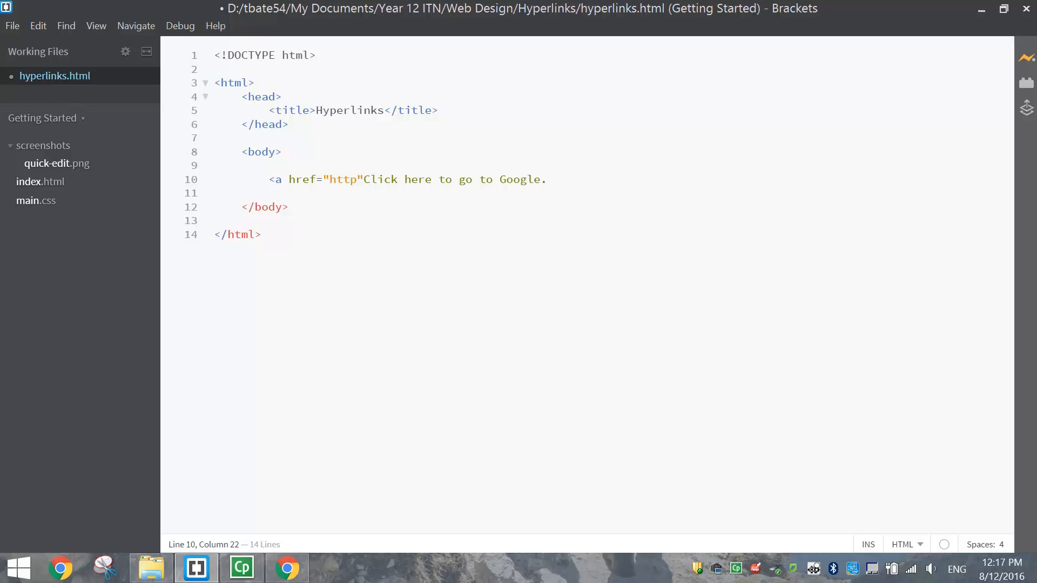
pyautogui.write('://')
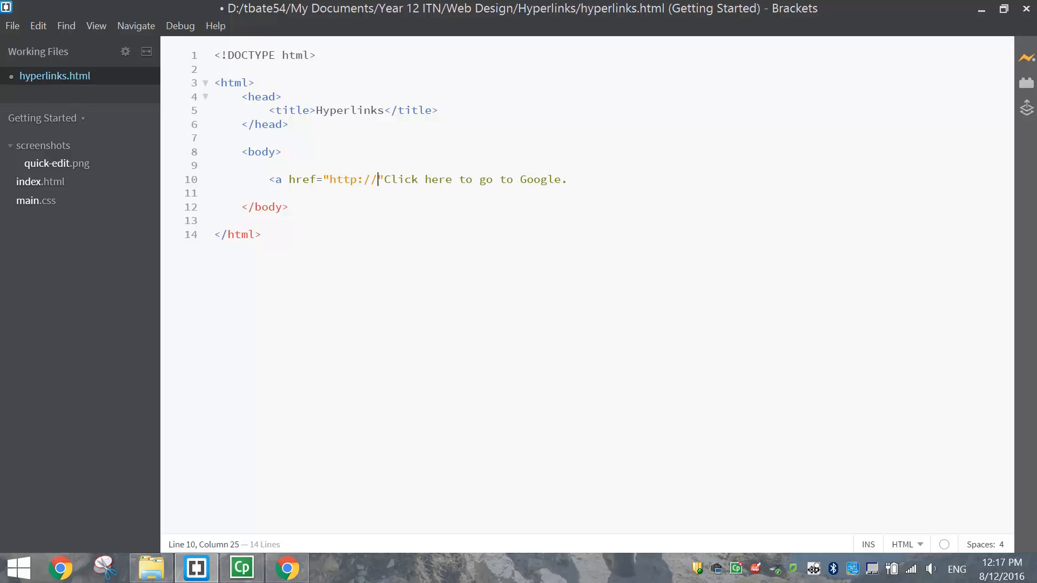
pyautogui.write('www')
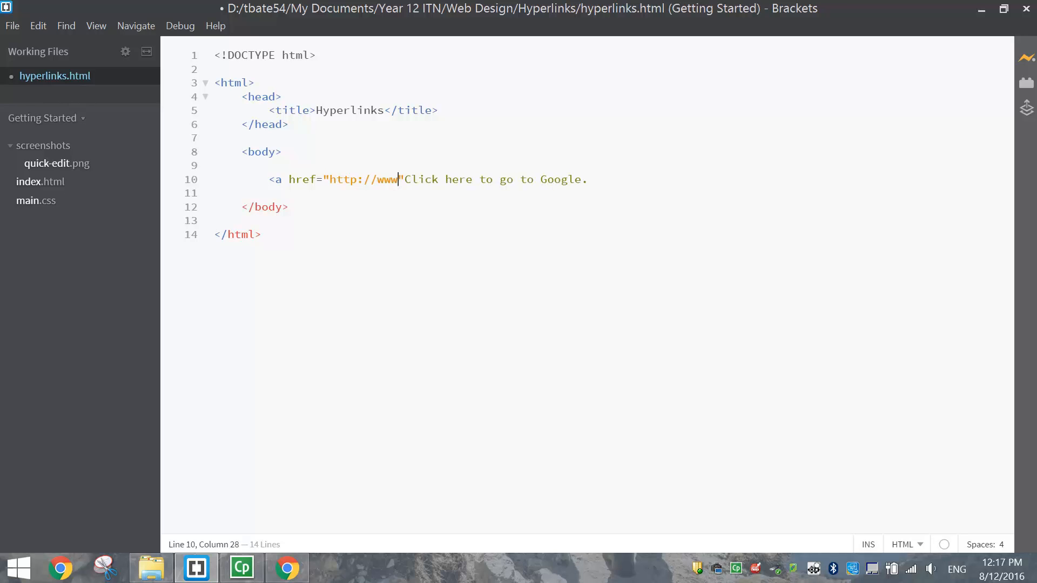
pyautogui.write('.google.')
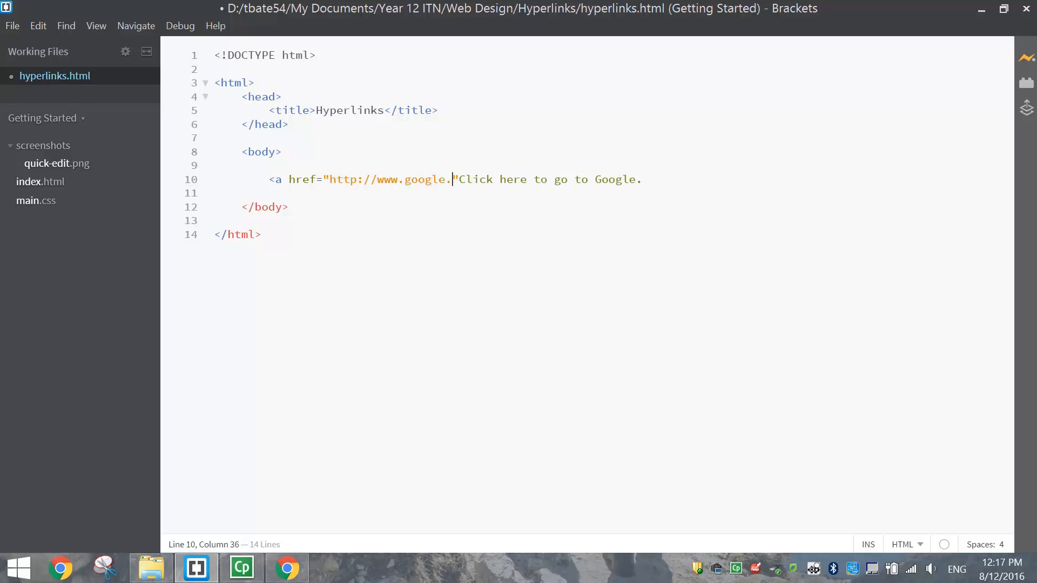
pyautogui.write('com')
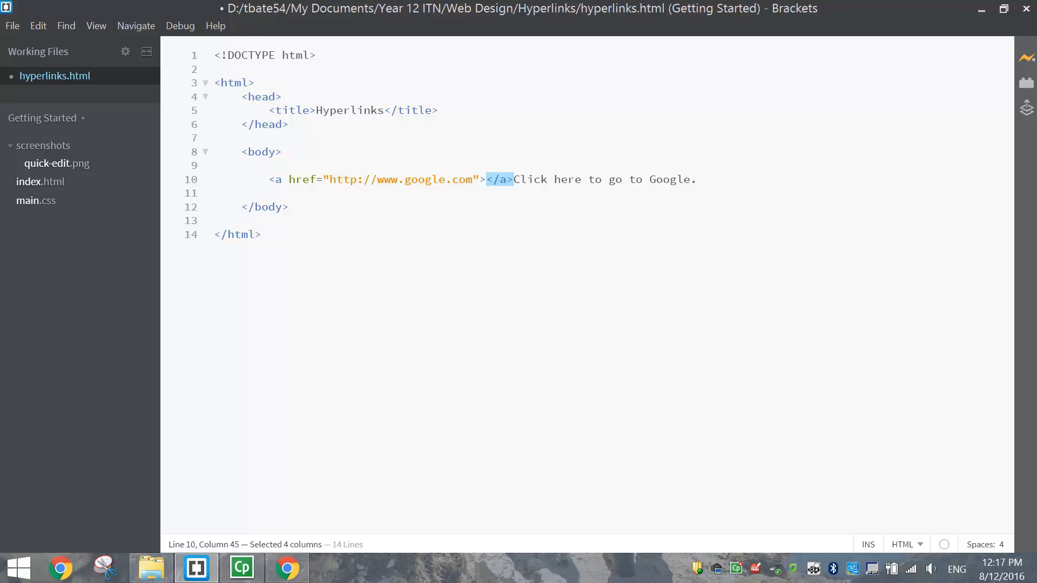
# Step: Remove the auto-closed tag and close the link with </a> after 'Click here'
pyautogui.press('Delete')
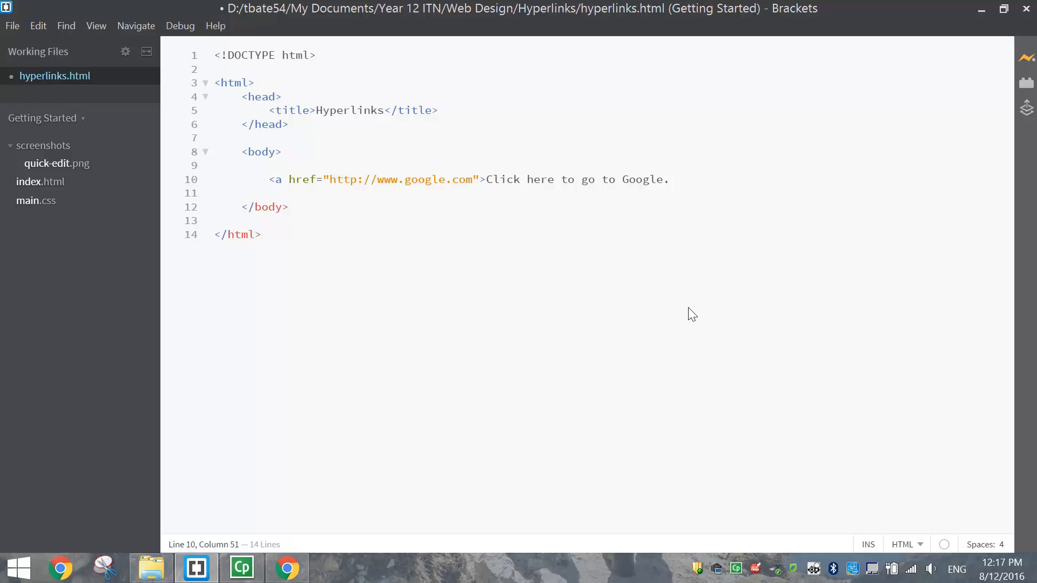
pyautogui.write('</a>')
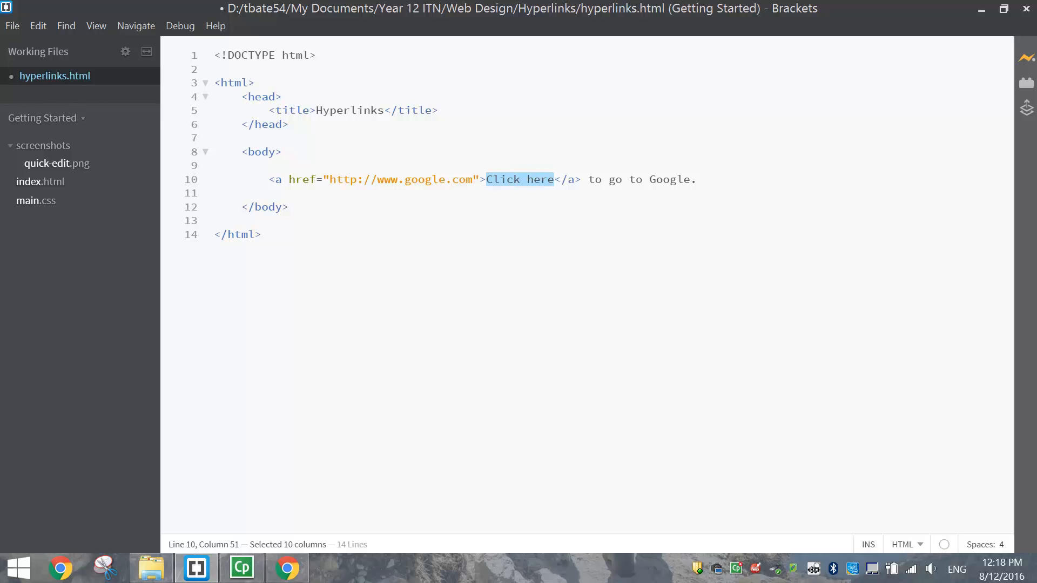
# Step: Sign in through Chrome's proxy dialog so the link loads Google, then return to the editor
pyautogui.click(260, 235)
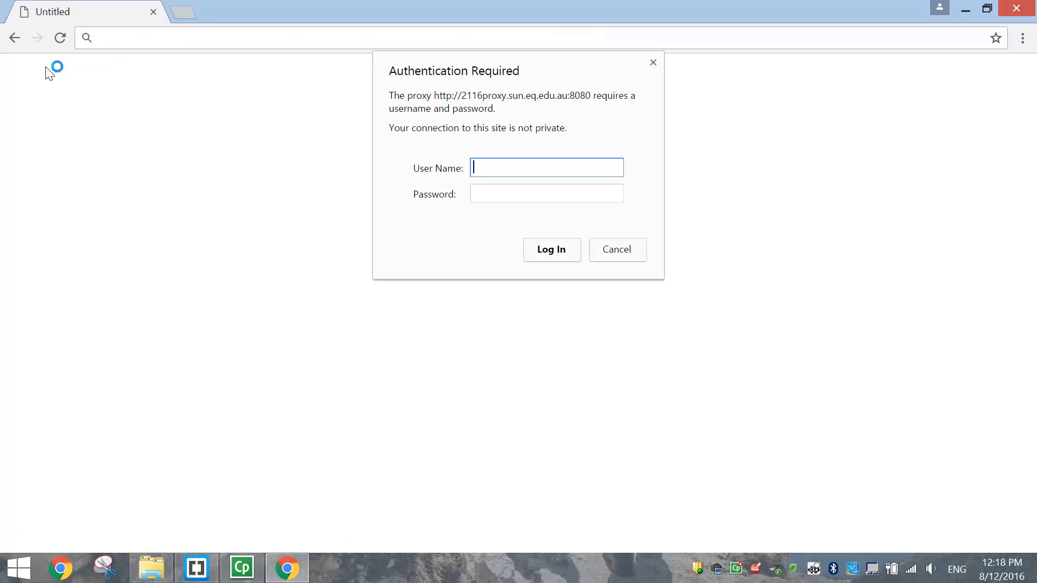
pyautogui.write('tbate54')
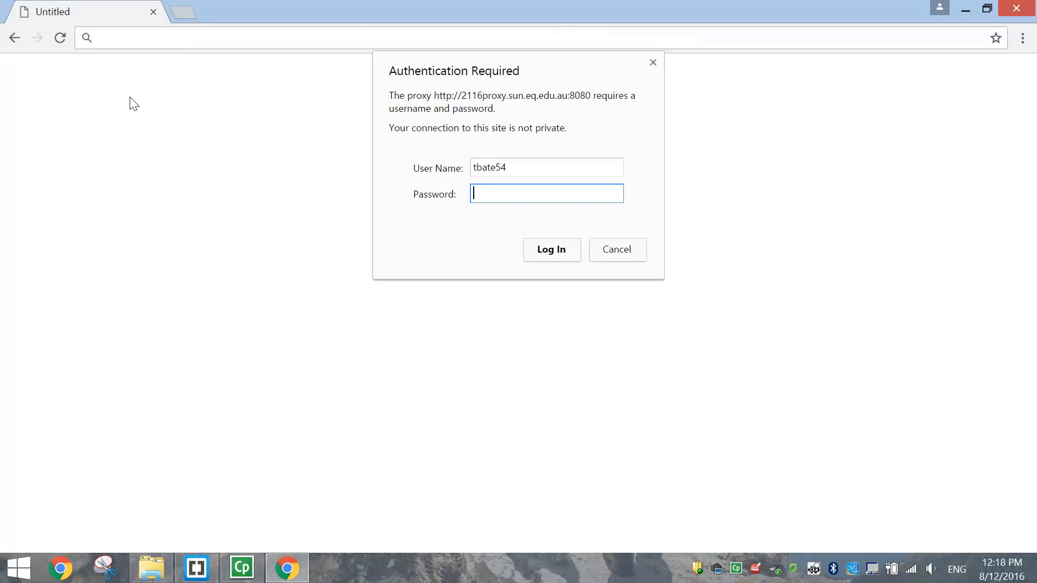
pyautogui.click(551, 249)
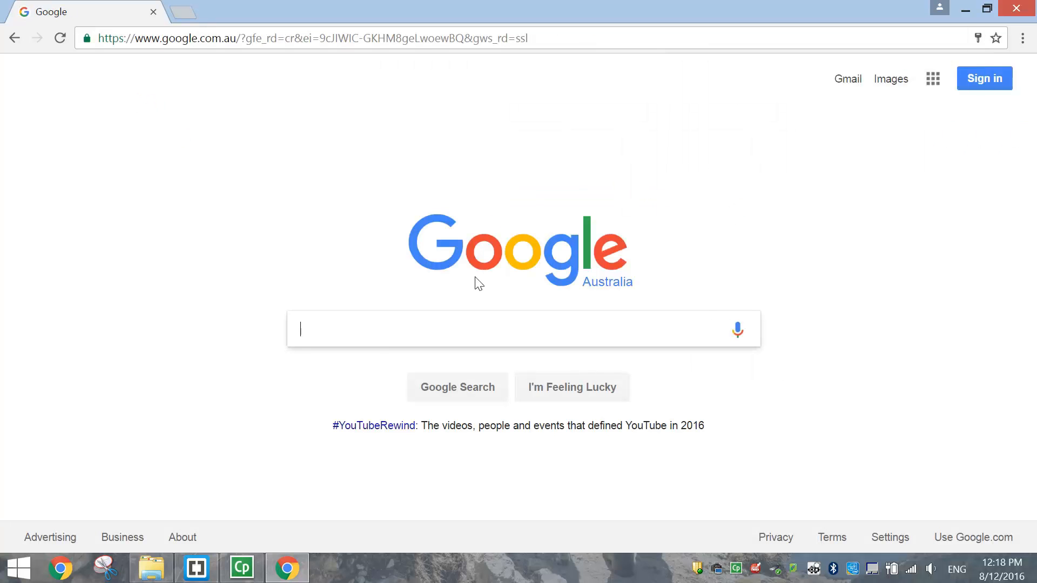
pyautogui.click(197, 568)
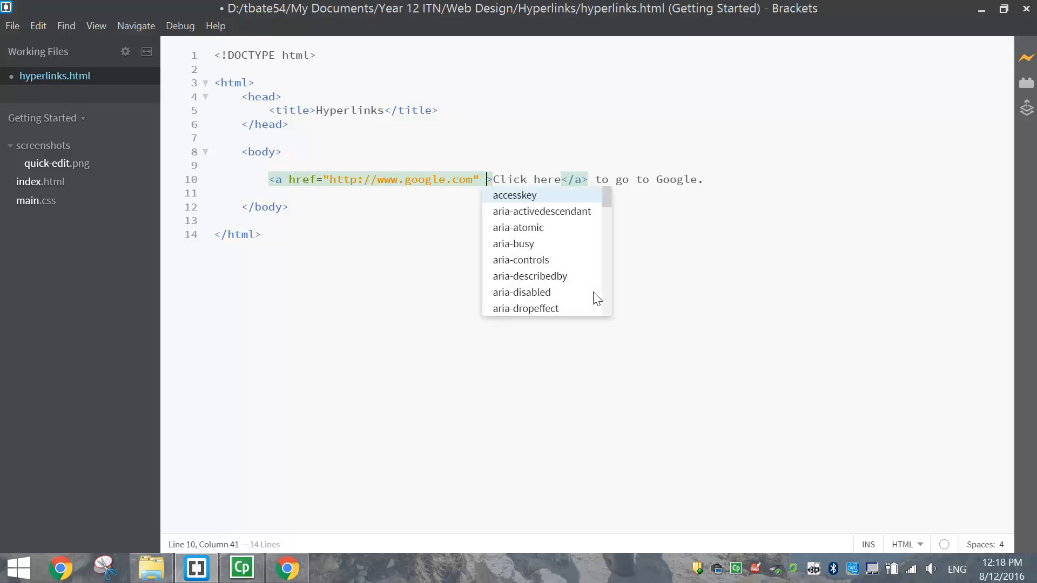
pyautogui.moveTo(725, 290)
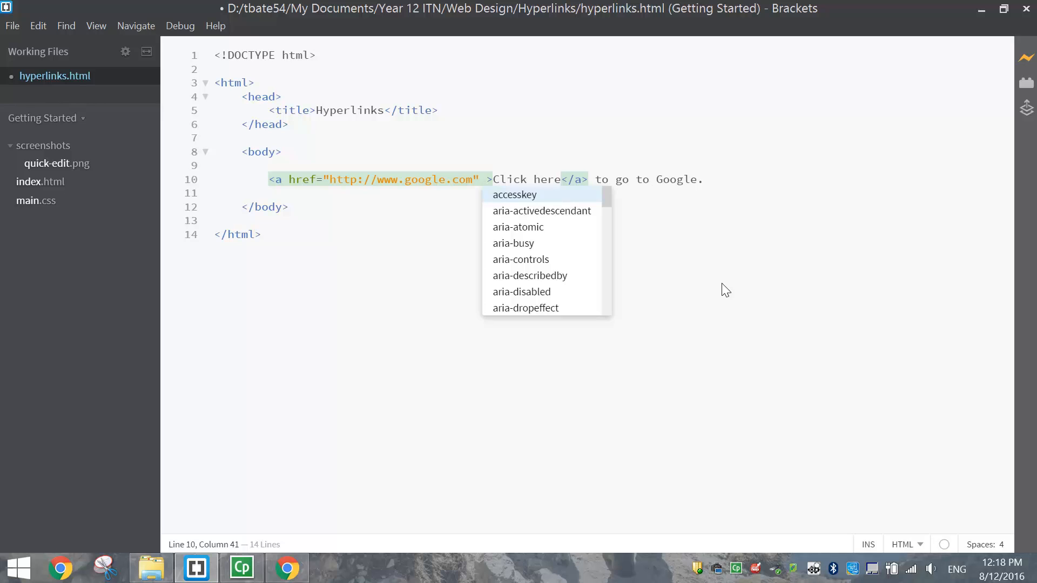
# Step: Add target="_blank" to the Click here link so Google opens in a new tab
pyautogui.write('target="')
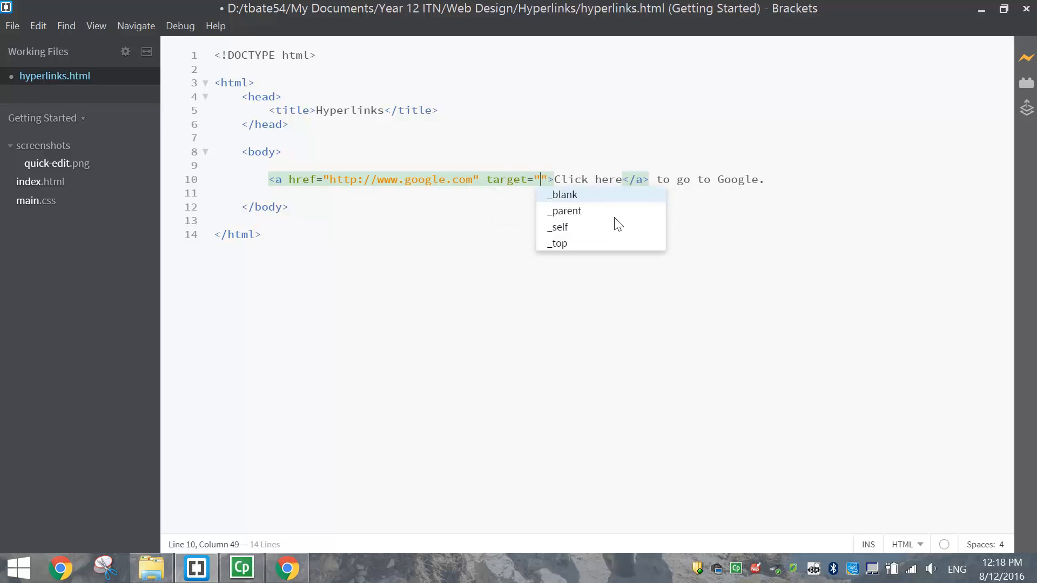
pyautogui.click(562, 194)
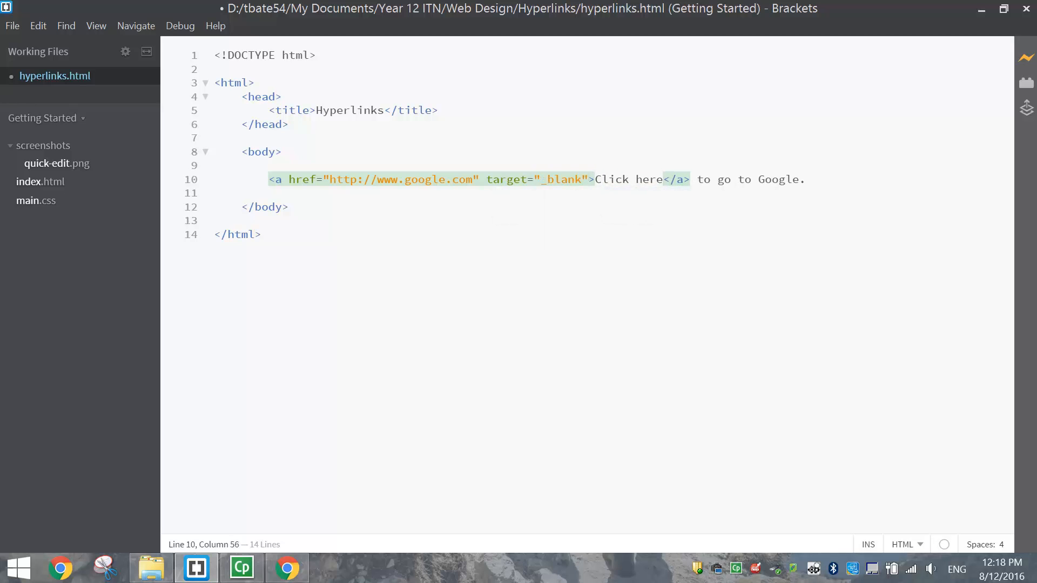
pyautogui.moveTo(483, 179); pyautogui.dragTo(587, 179)
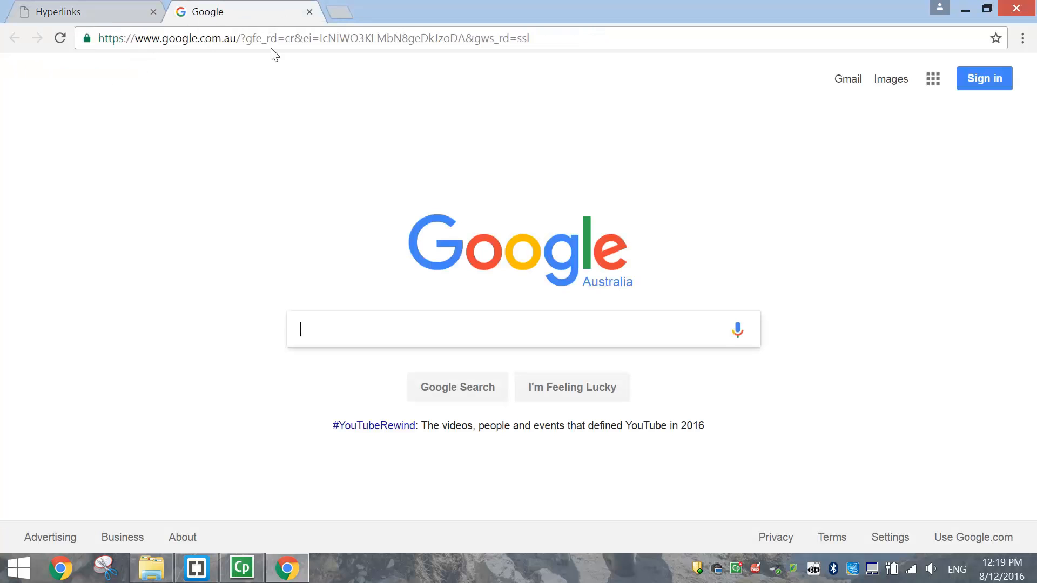
pyautogui.click(197, 568)
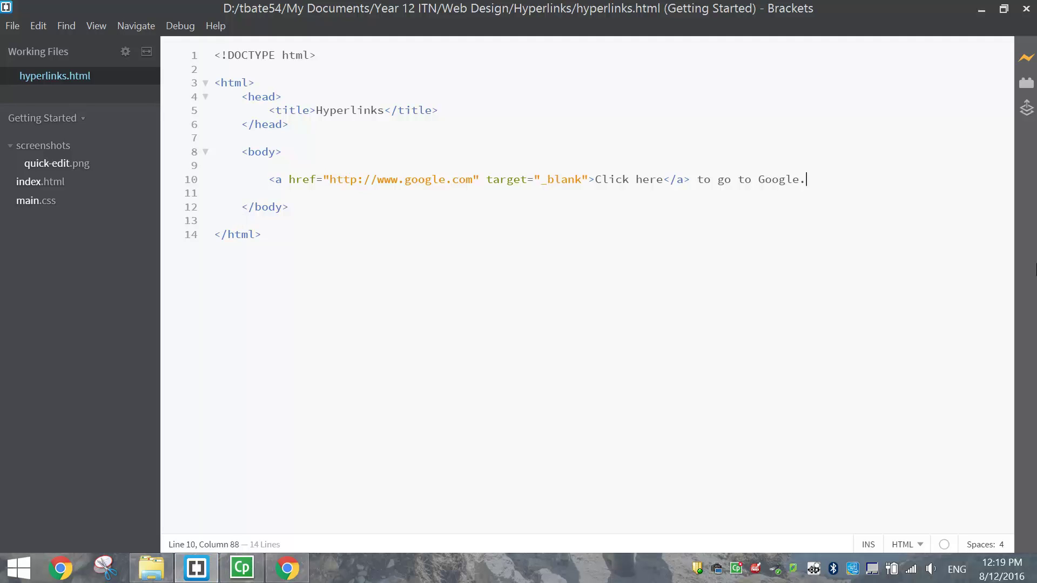
# Step: Add <p><img src="Images/google.png"></p> in a new paragraph below the link and save
pyautogui.press('Enter')
pyautogui.write('<p>')
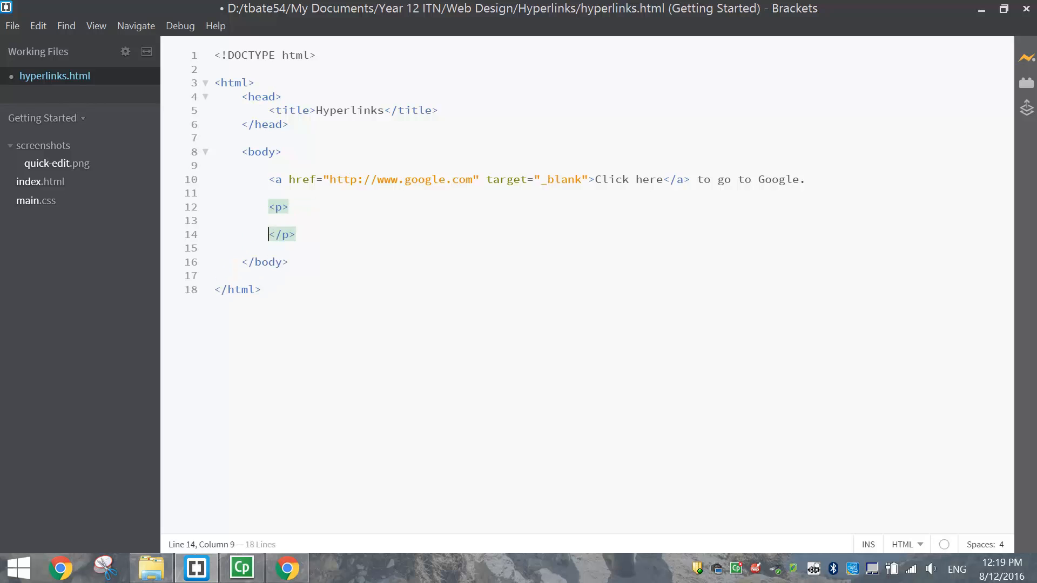
pyautogui.click(296, 221)
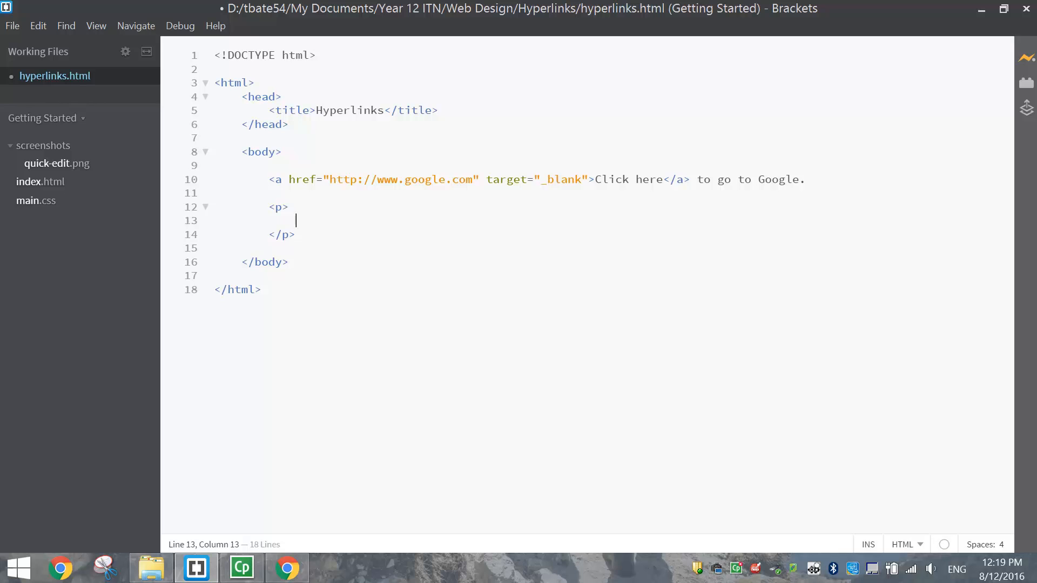
pyautogui.write('<img')
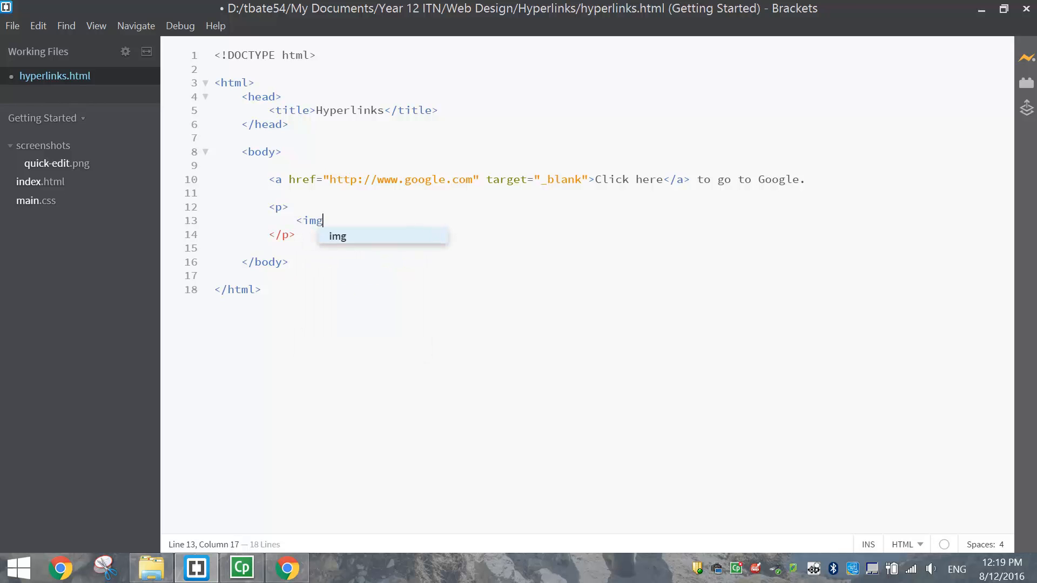
pyautogui.write('src="')
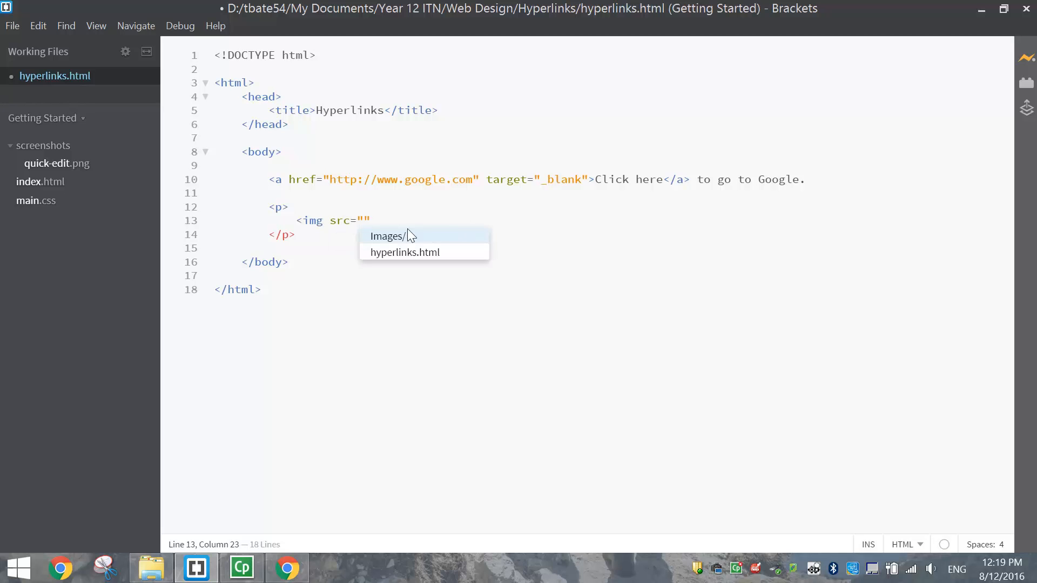
pyautogui.click(389, 235)
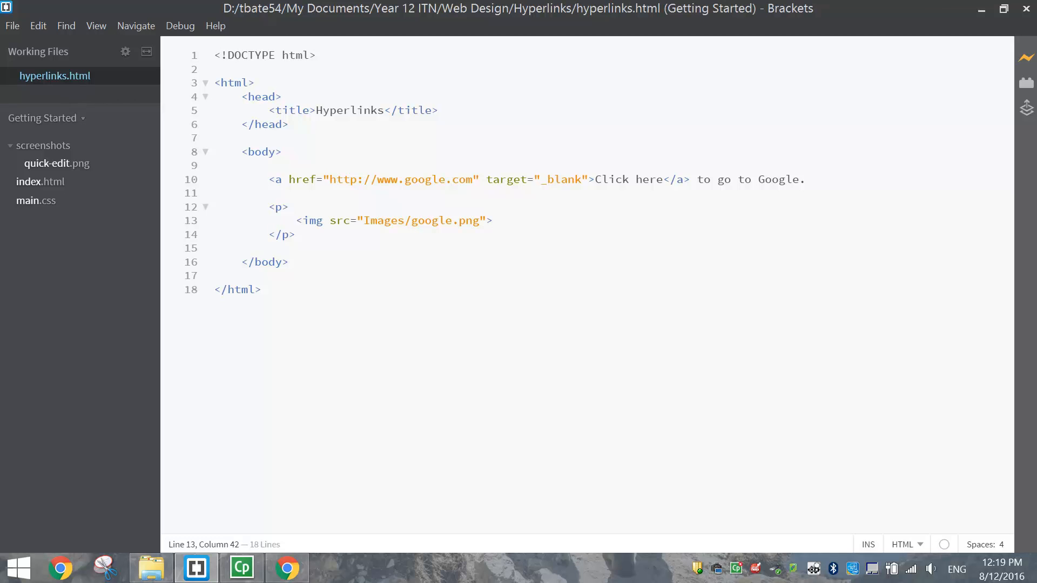
# Step: Select the img tag on line 13 and check the image's size in the browser
pyautogui.moveTo(296, 220); pyautogui.dragTo(356, 220)
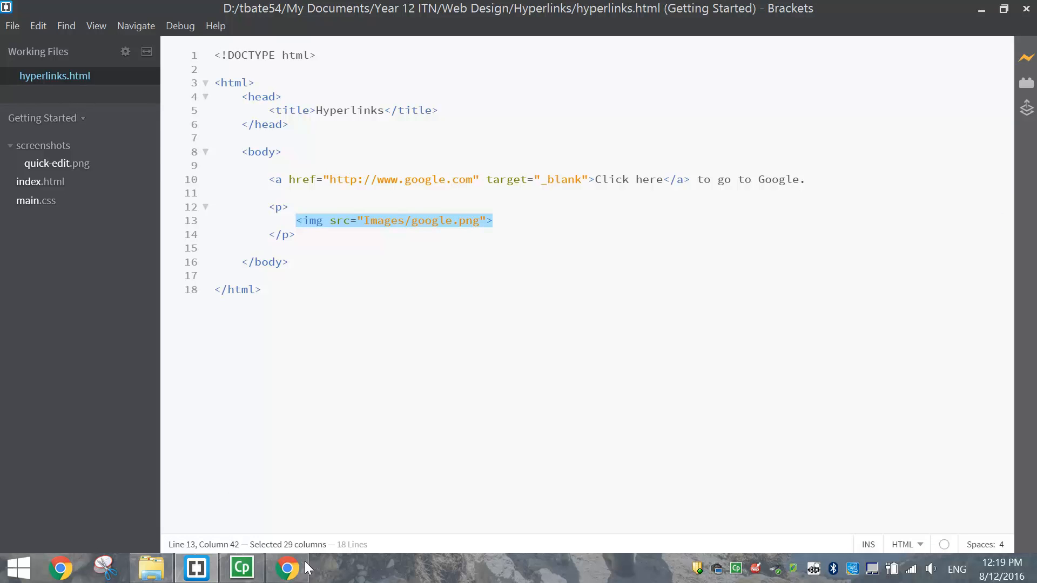
pyautogui.click(286, 568)
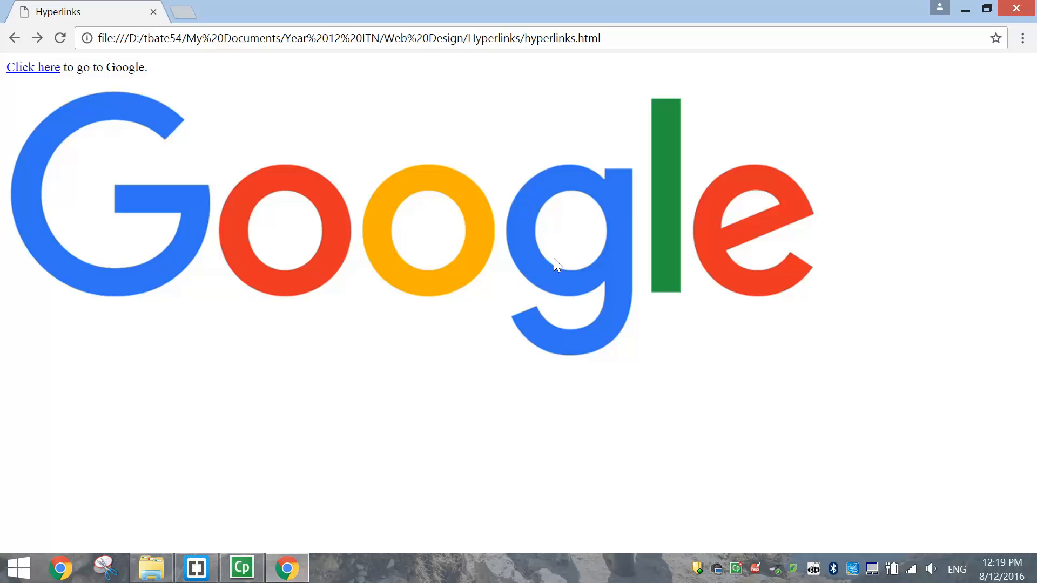
pyautogui.click(197, 568)
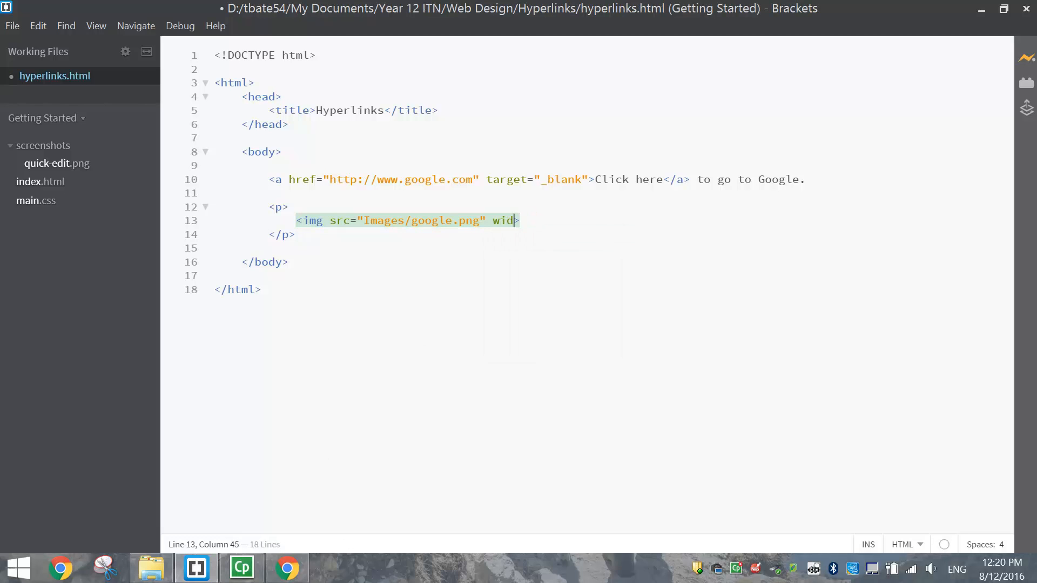
# Step: Give the image width="400", save, and confirm the smaller size in the browser
pyautogui.write('th=>')
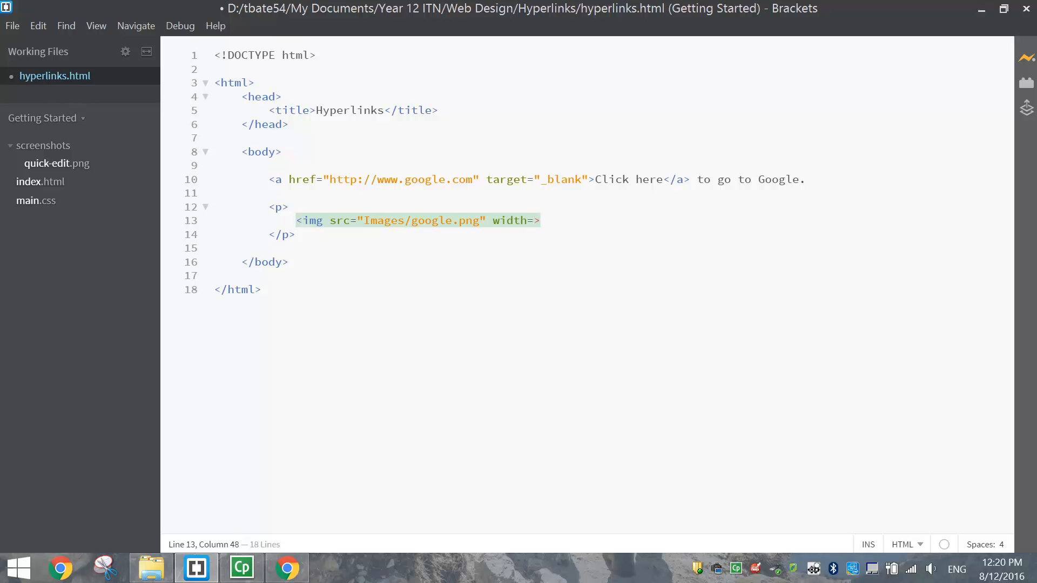
pyautogui.write('"40"')
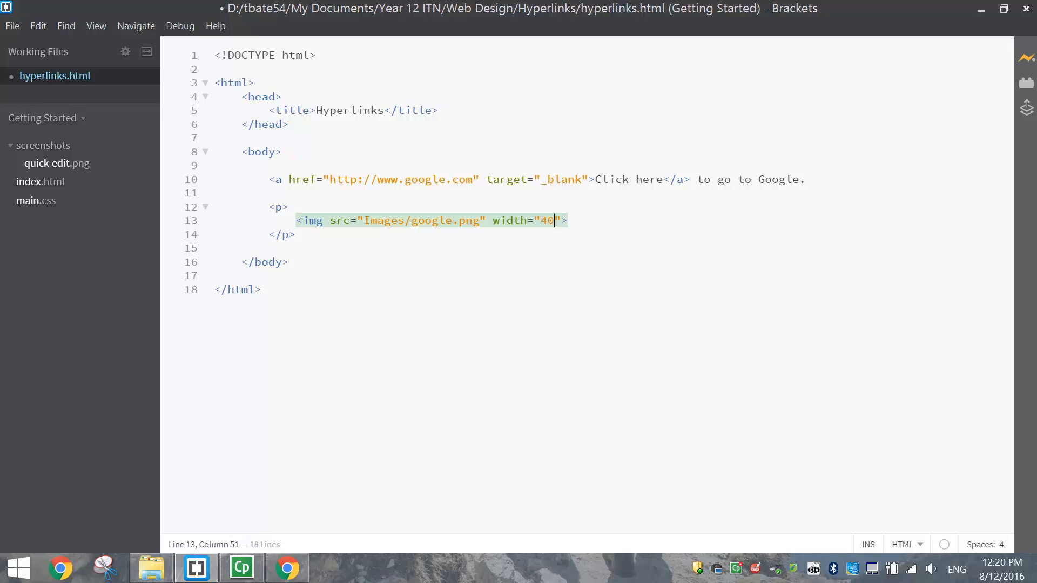
pyautogui.write('0')
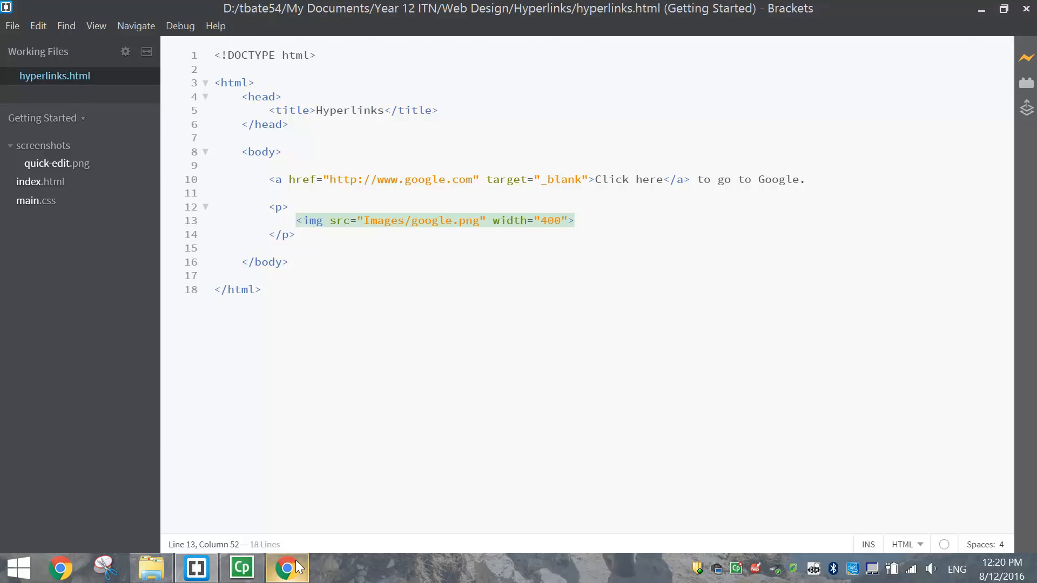
pyautogui.click(286, 567)
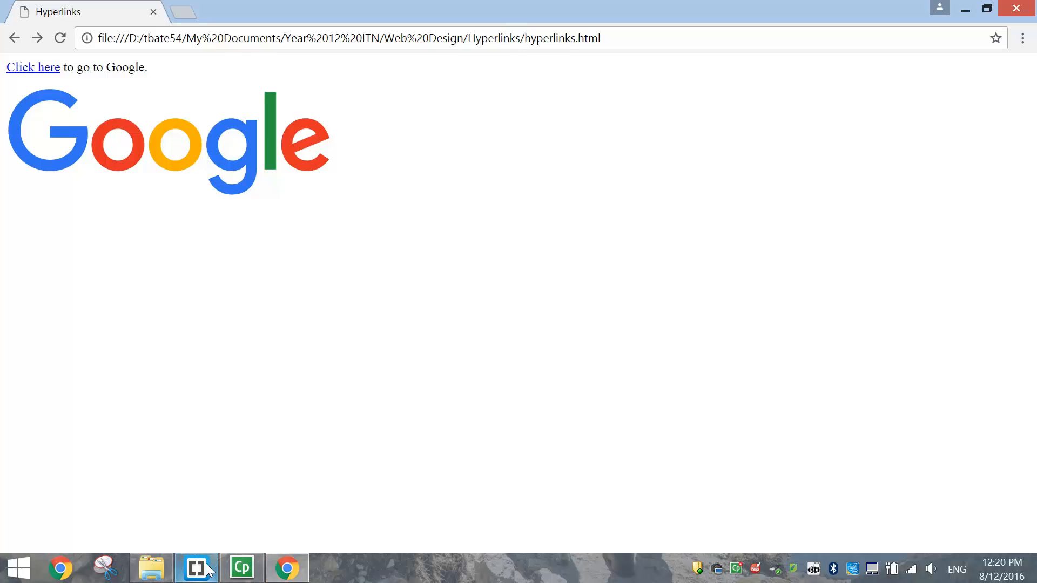
pyautogui.click(197, 568)
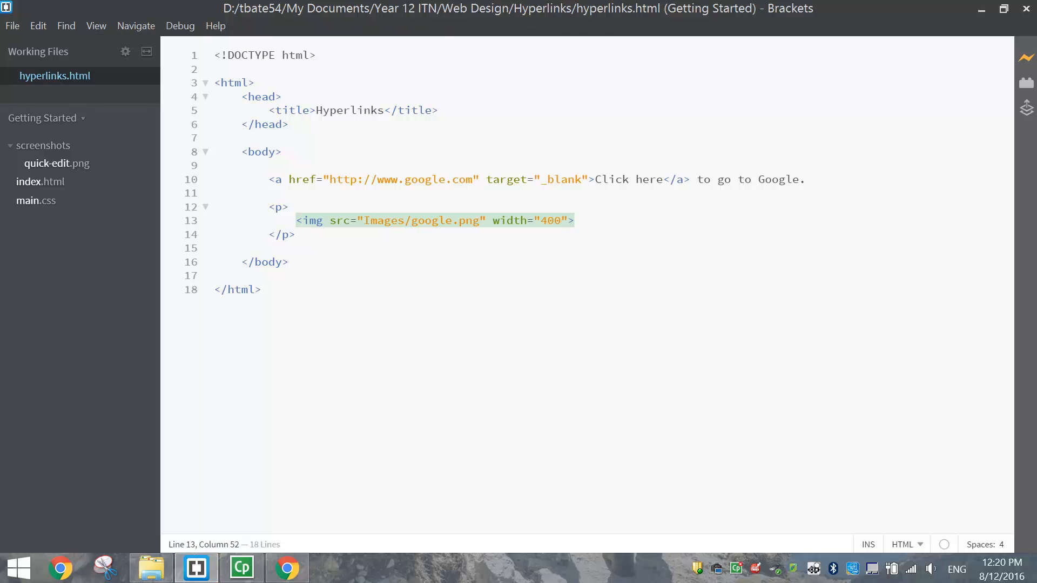
pyautogui.click(558, 220)
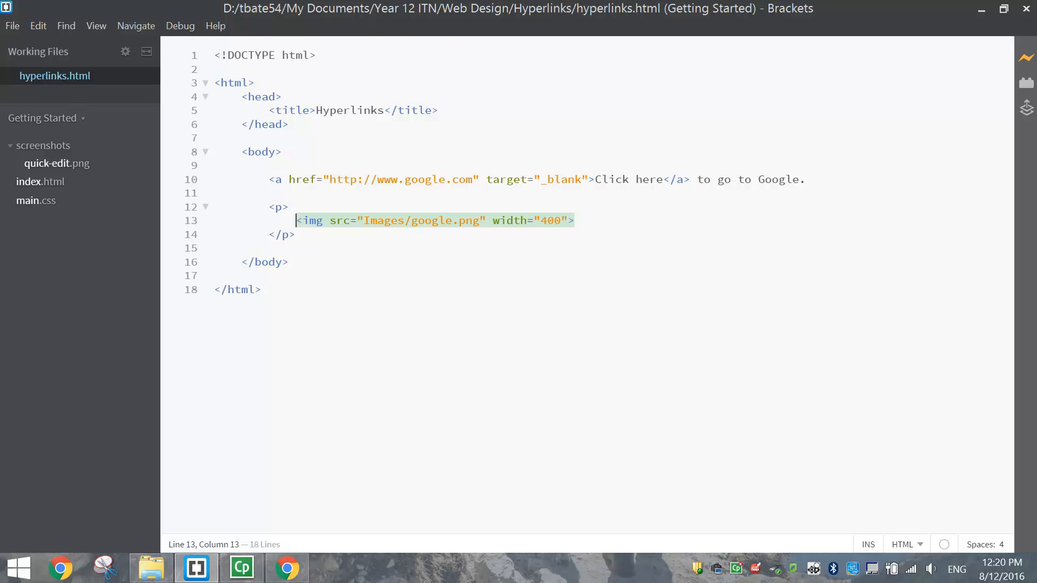
pyautogui.write('<a hr')
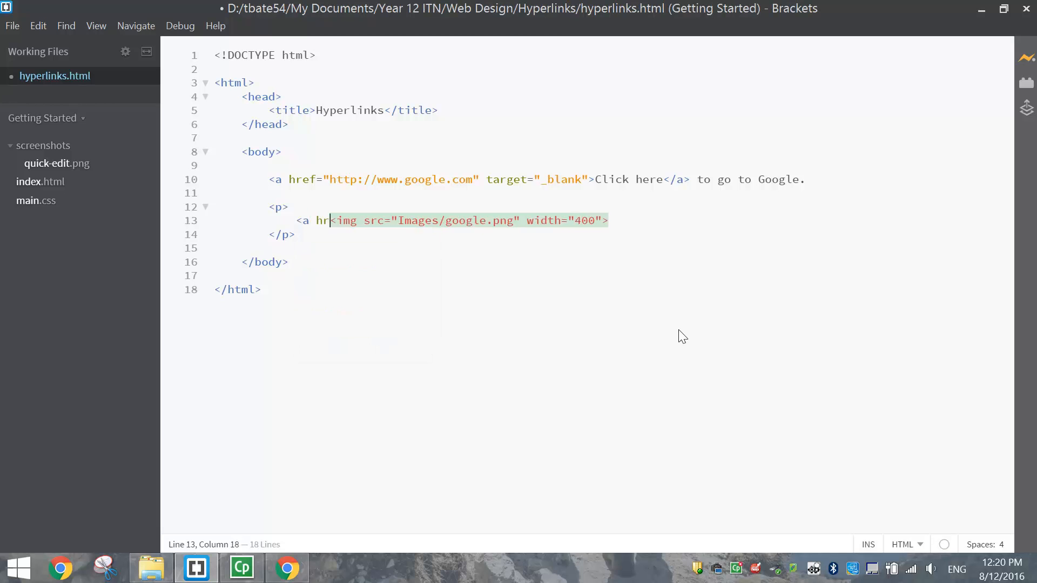
pyautogui.write('ef="h')
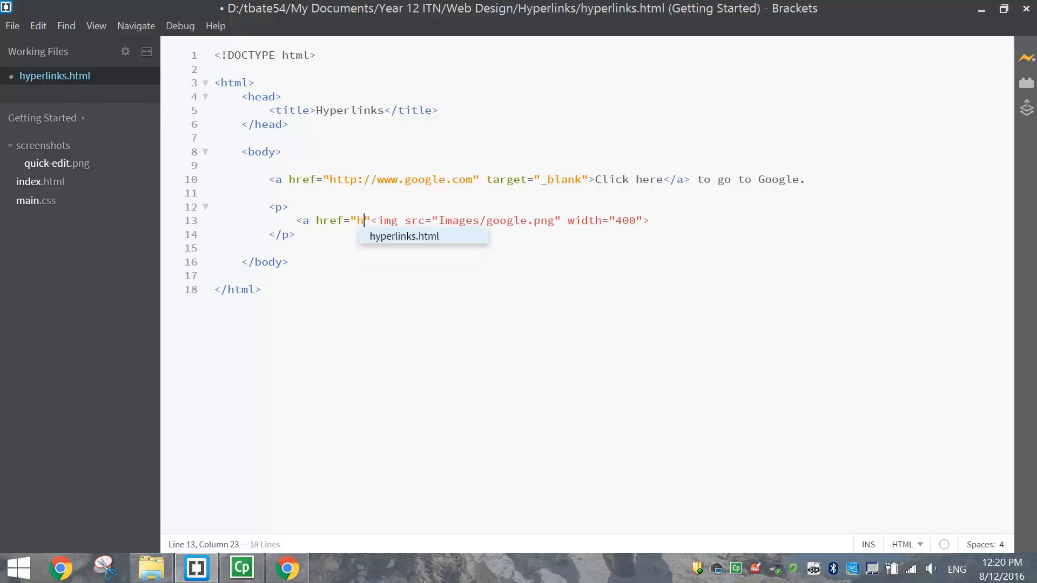
pyautogui.write('ttp://')
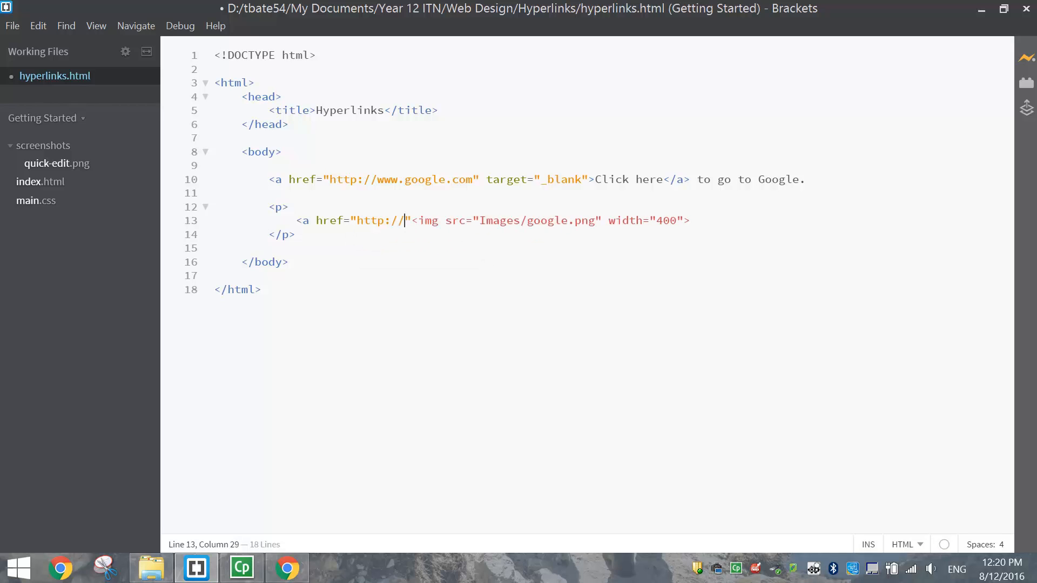
pyautogui.write('www')
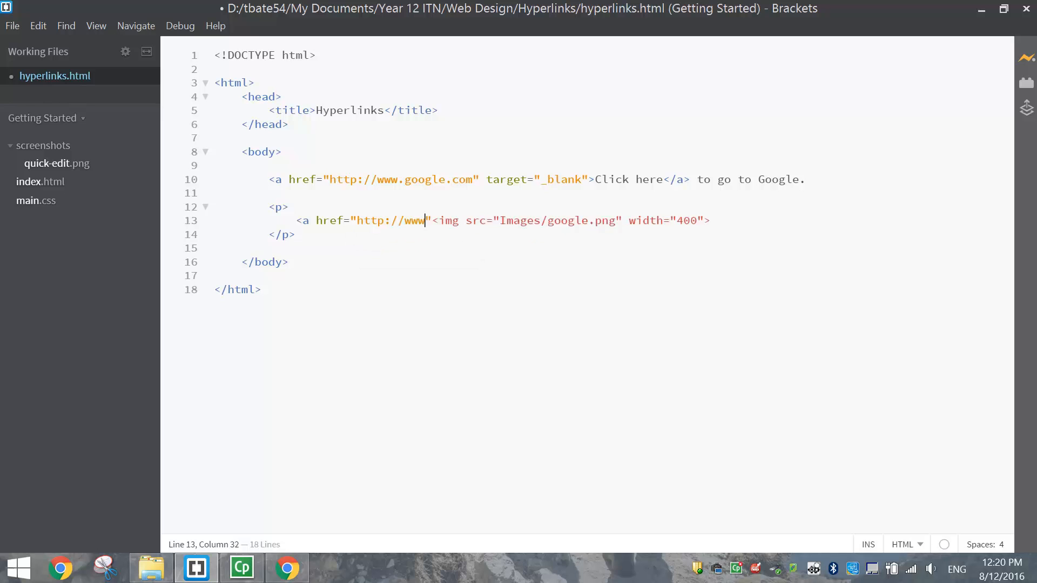
pyautogui.write('.google.com.a')
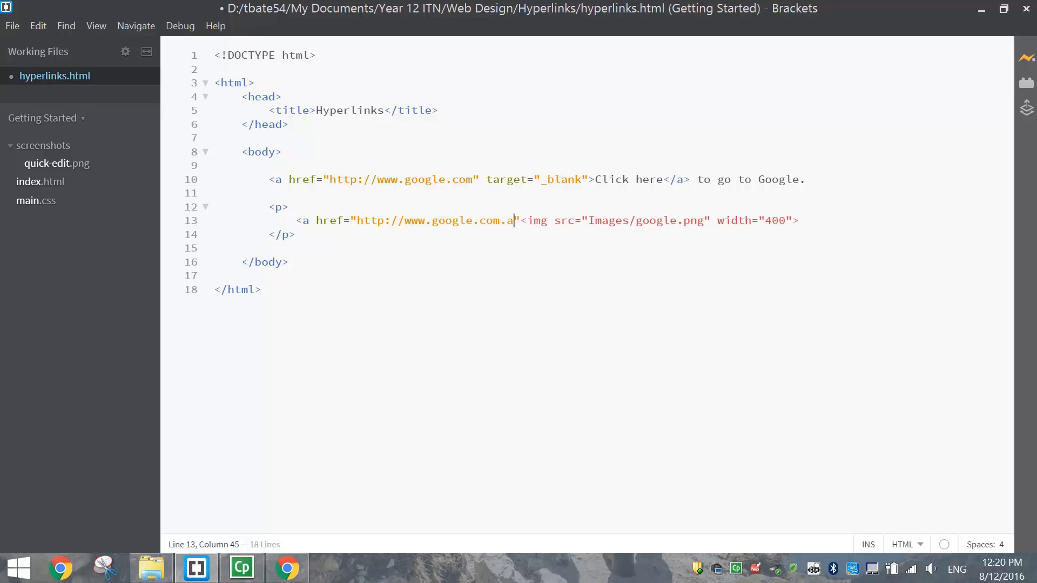
pyautogui.write('u')
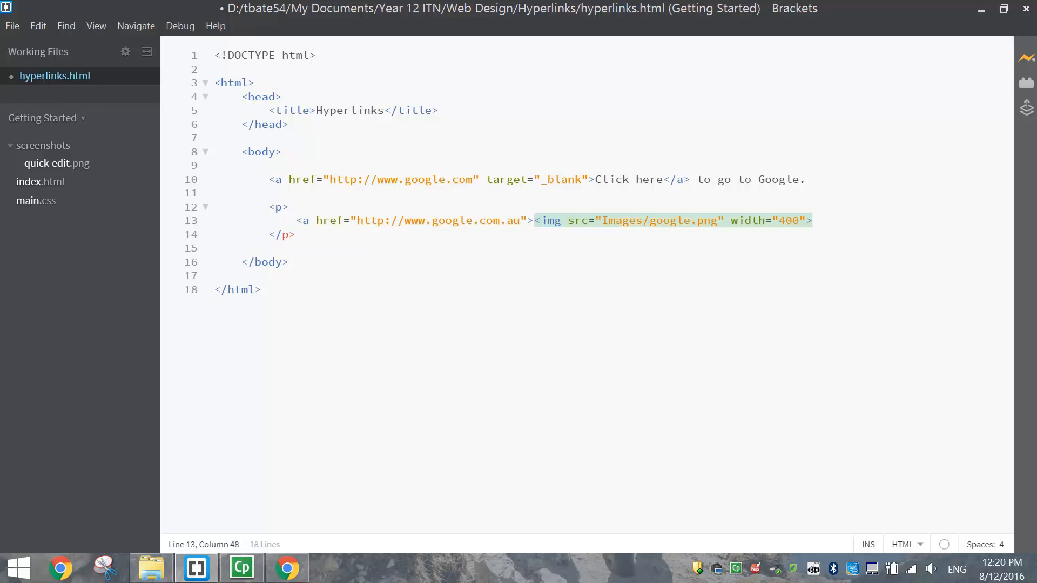
# Step: Close the image link with </a>, save, and select the wrapped img tag
pyautogui.write('</a>')
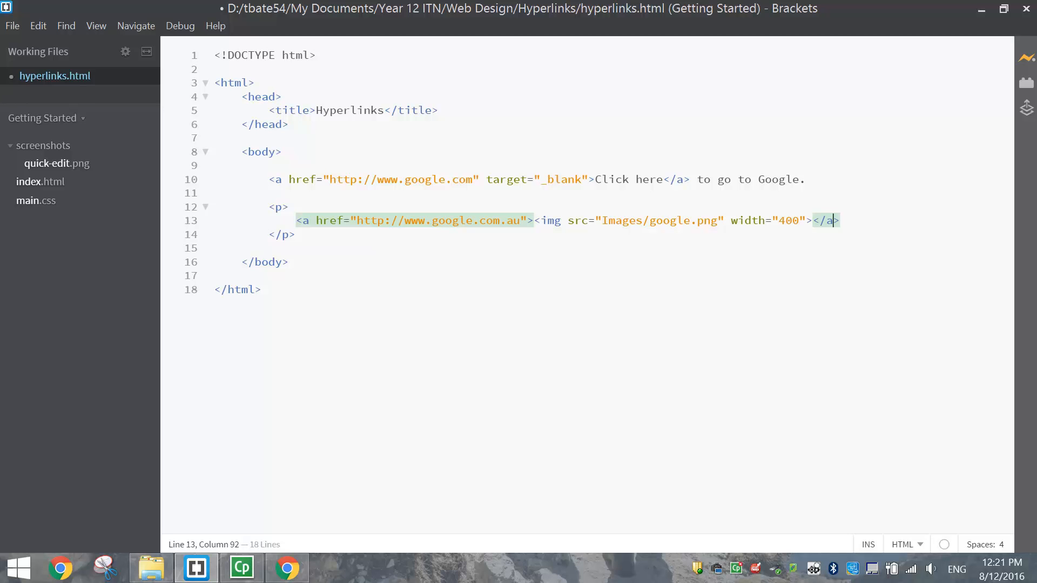
pyautogui.doubleClick(548, 220)
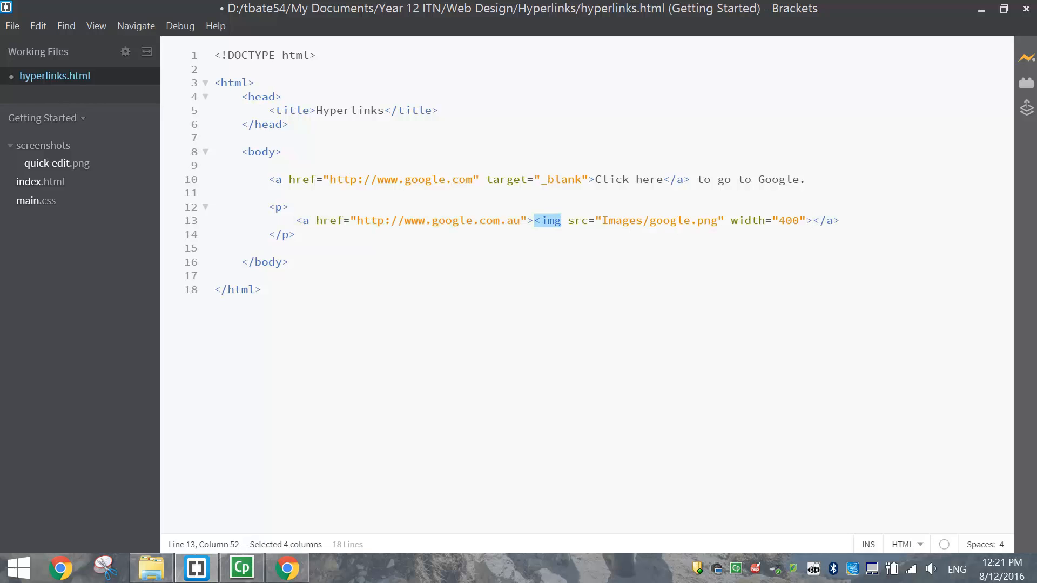
pyautogui.moveTo(536, 221); pyautogui.dragTo(812, 221)
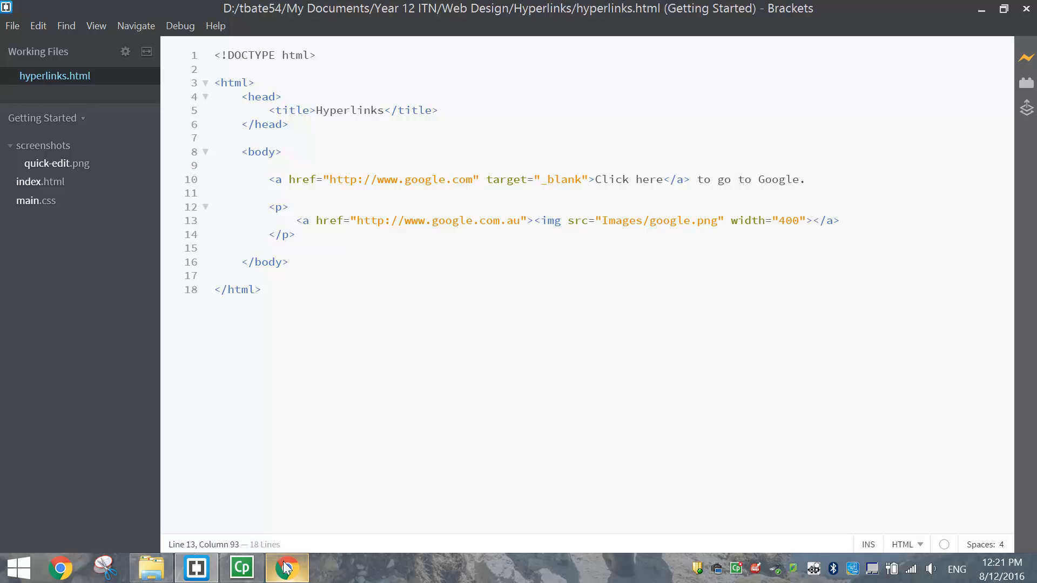
# Step: Follow the Google image link in Chrome to Google Australia, then return to the editor
pyautogui.click(287, 568)
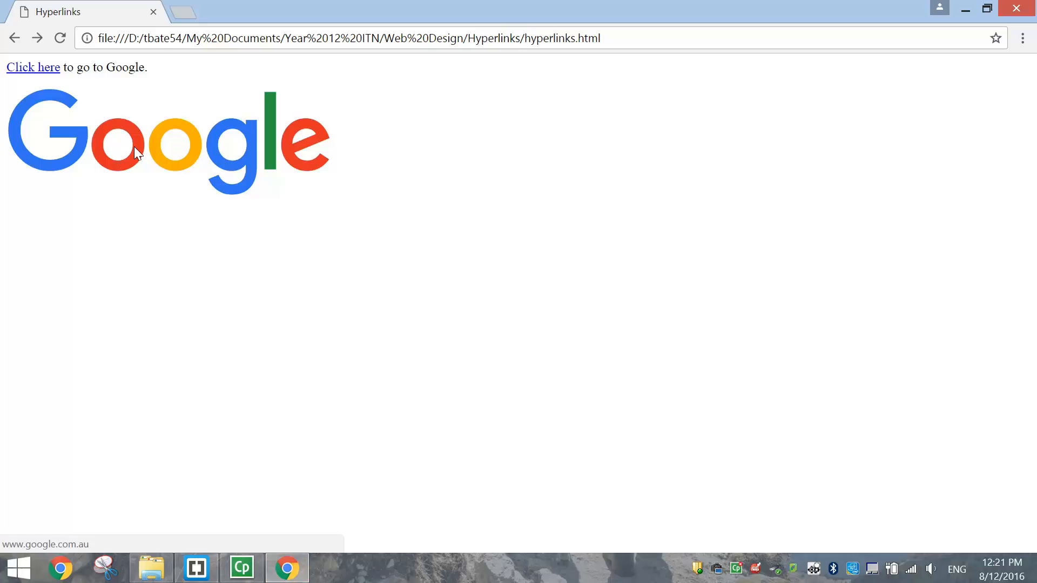
pyautogui.click(32, 67)
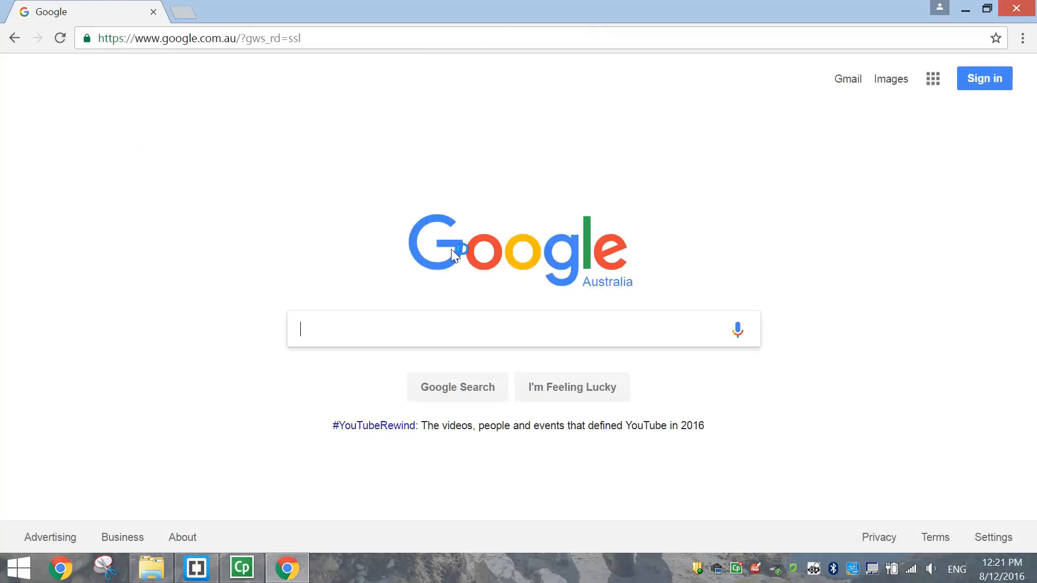
pyautogui.doubleClick(607, 282)
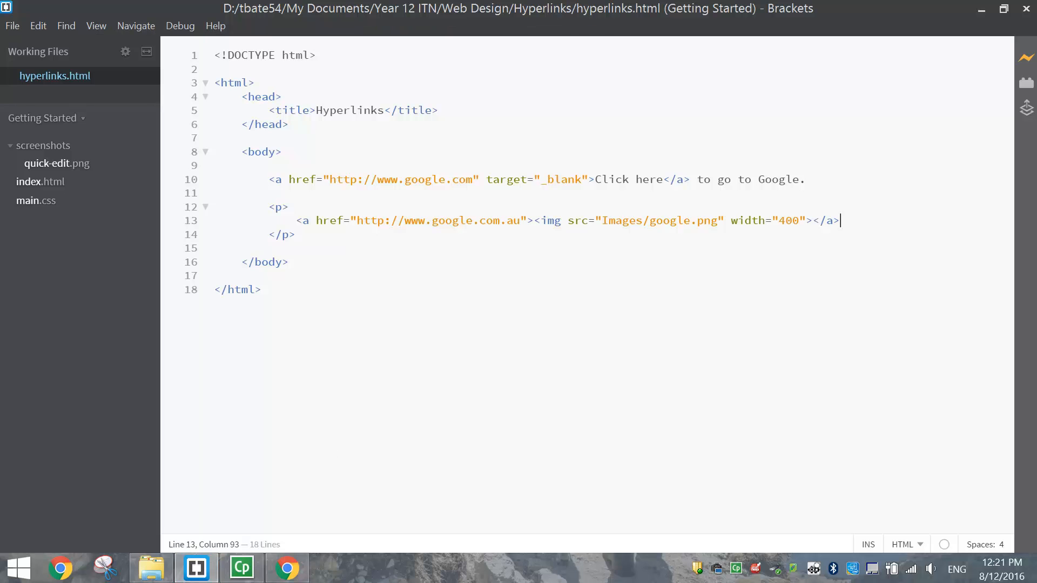
# Step: Add target="_blank" to the image's <a> tag on line 13 so it opens in a new tab
pyautogui.moveTo(487, 179); pyautogui.dragTo(584, 179)
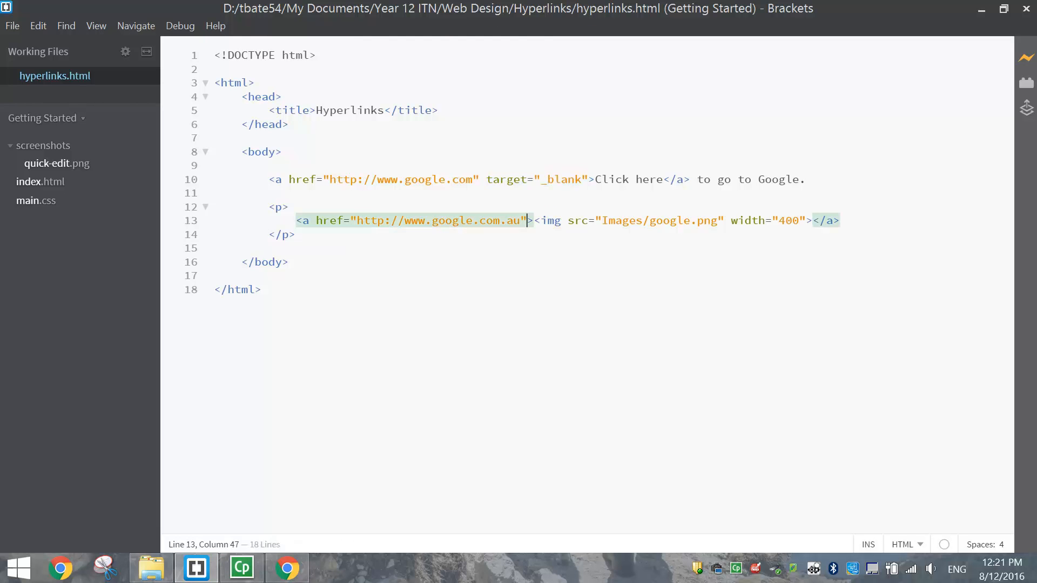
pyautogui.write('target="_blank"')
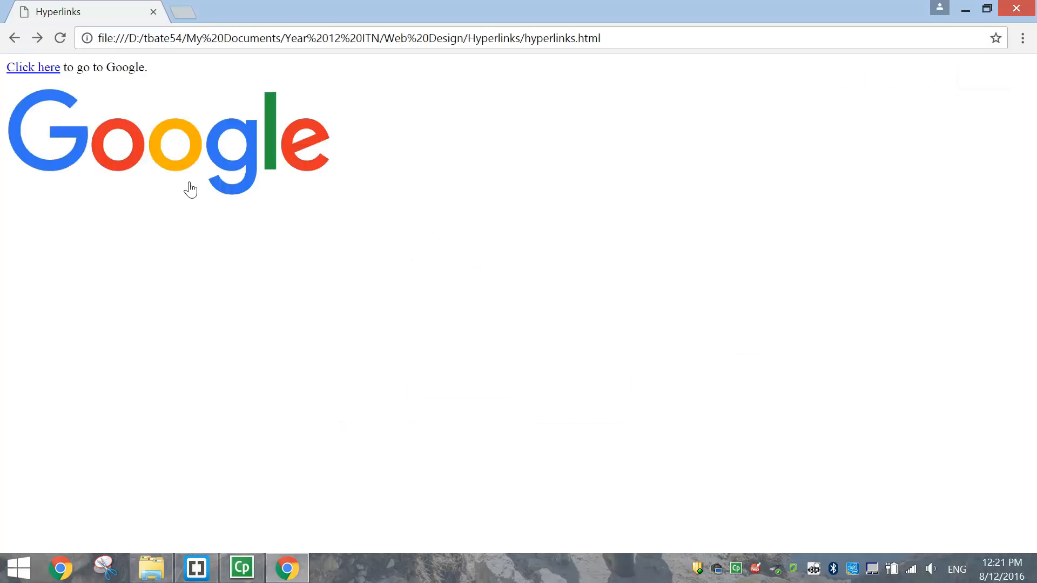
pyautogui.click(32, 67)
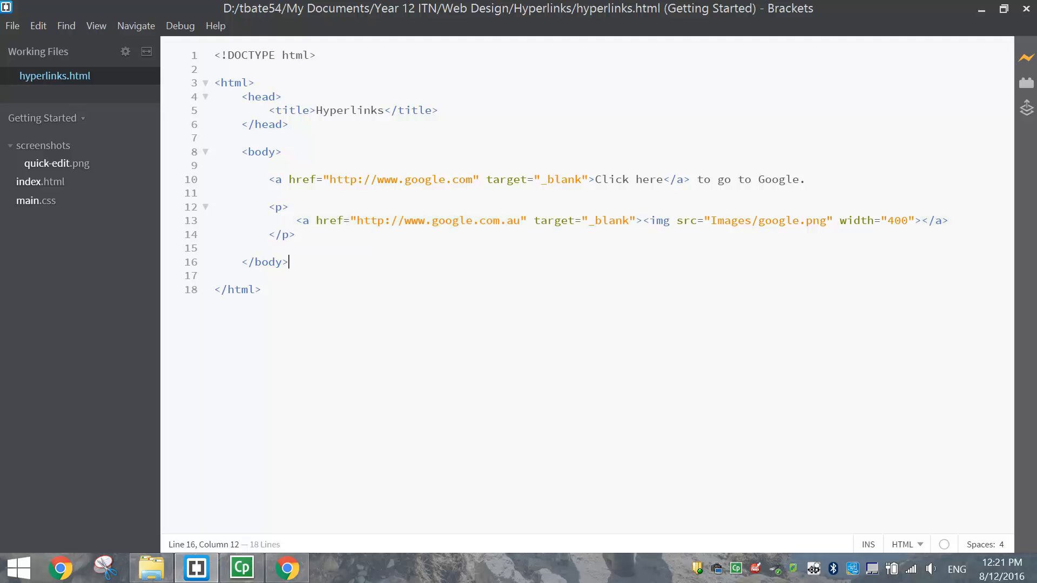
pyautogui.moveTo(324, 340)
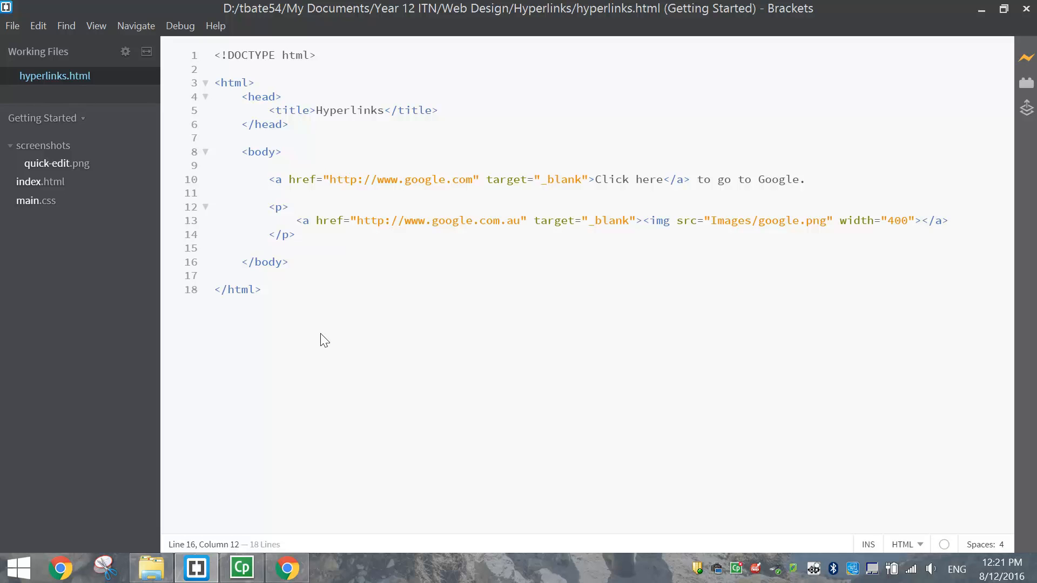